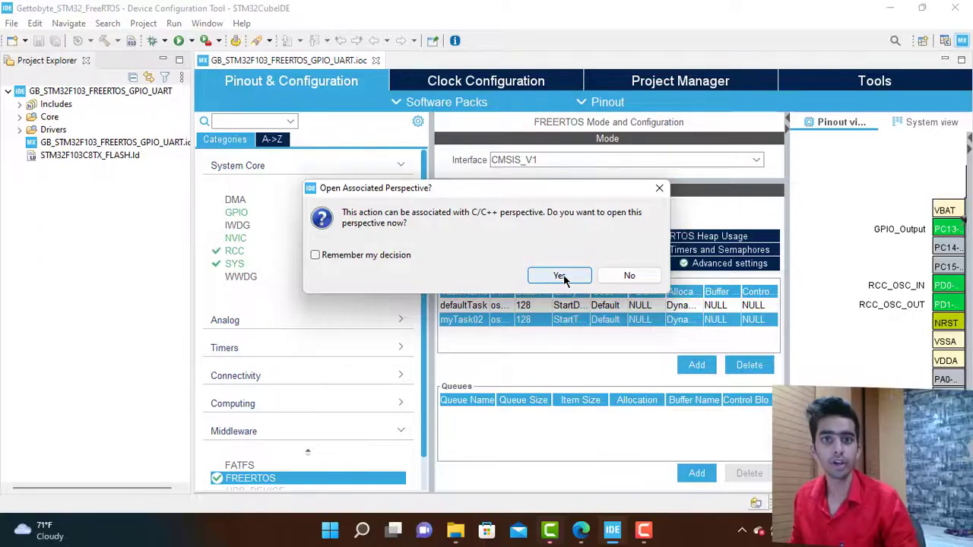
- Accept the C/C++ perspective prompt so the generated main.c opens in the editor
click(560, 275)
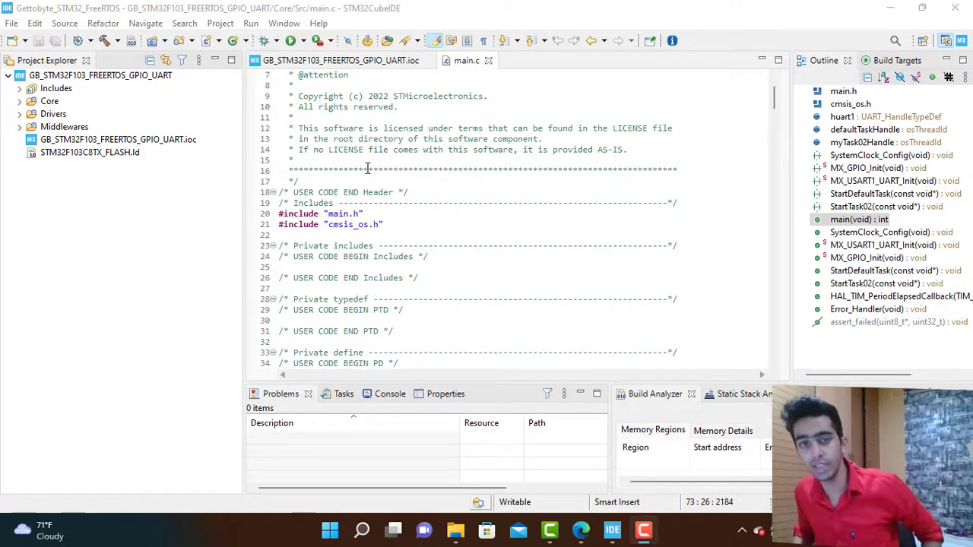
- Scroll through main.c and the included cmsis_os.h header to read its FreeRTOS definitions
scroll(down, 3)
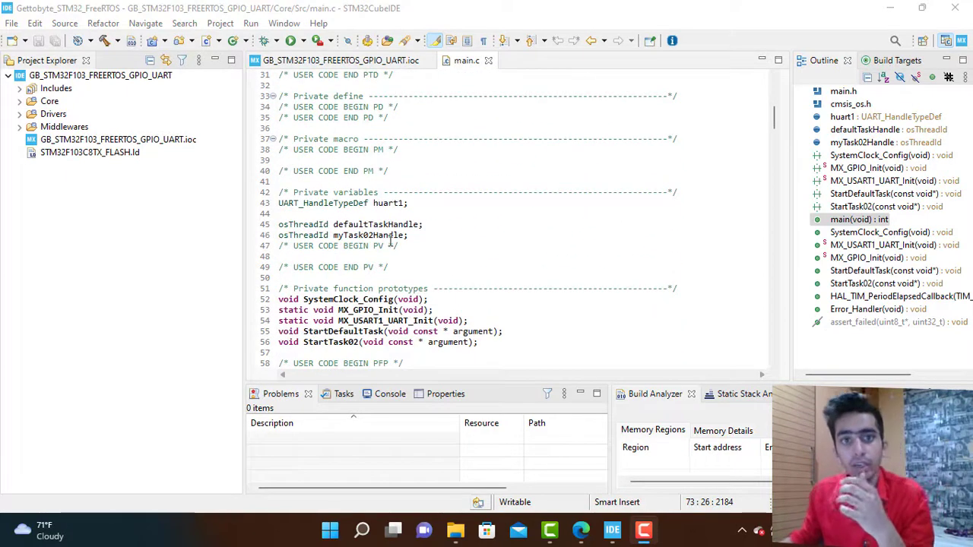
scroll(down, 3)
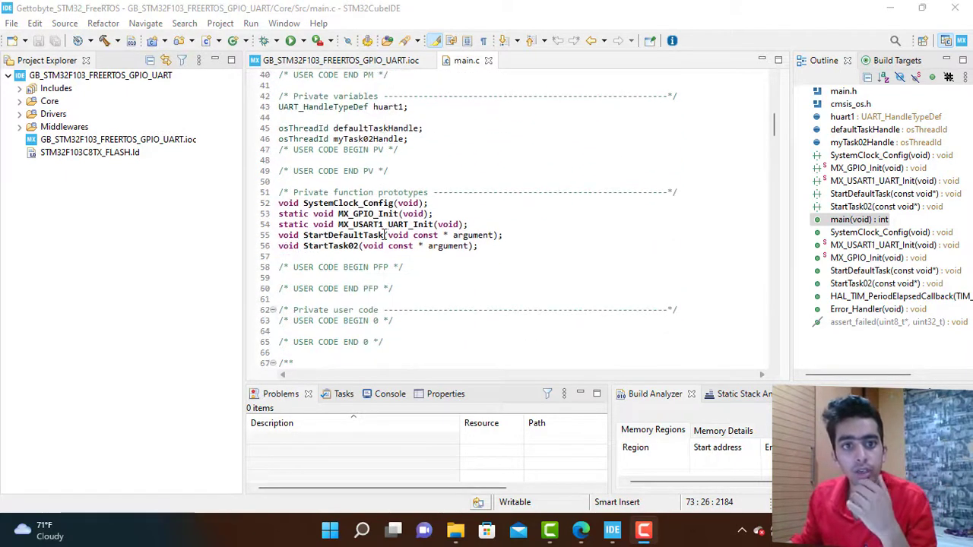
scroll(up, 3)
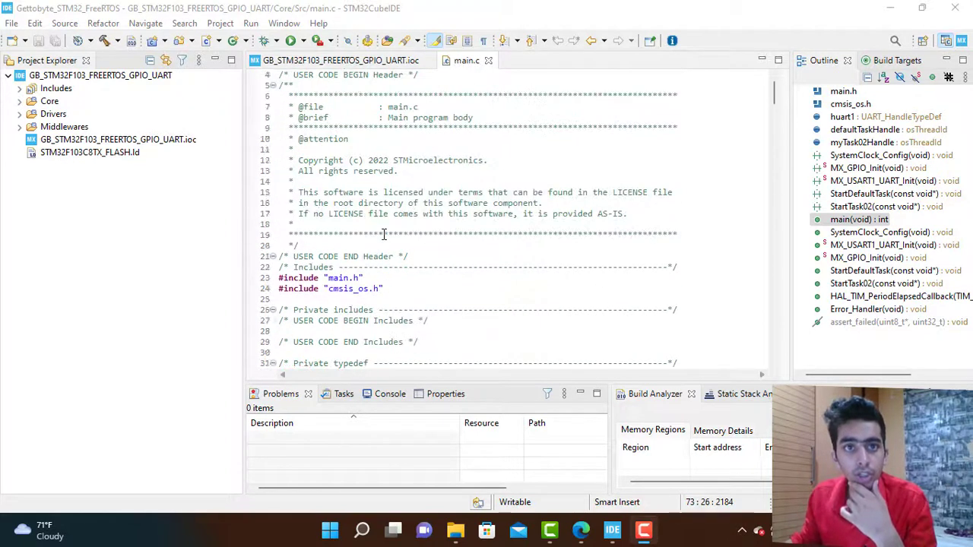
scroll(down, 3)
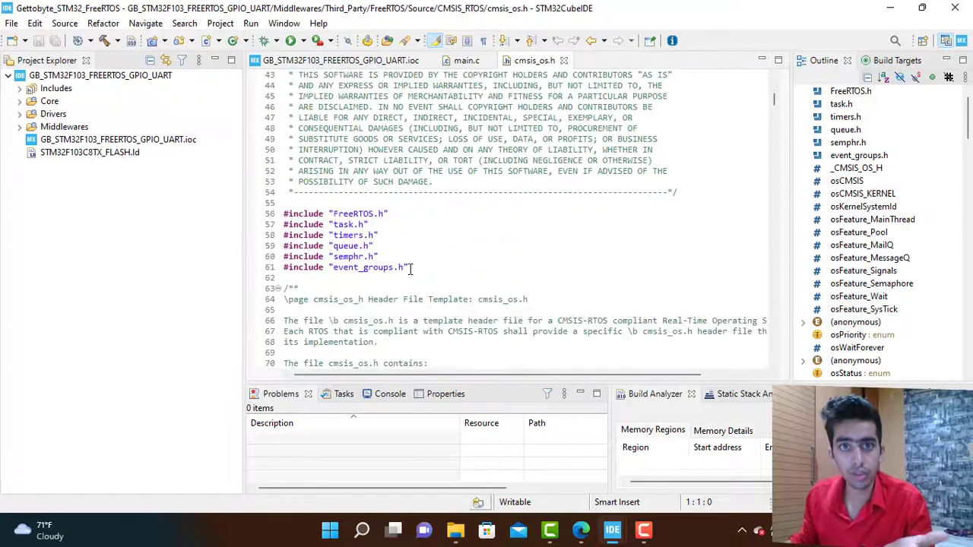
scroll(down, 3)
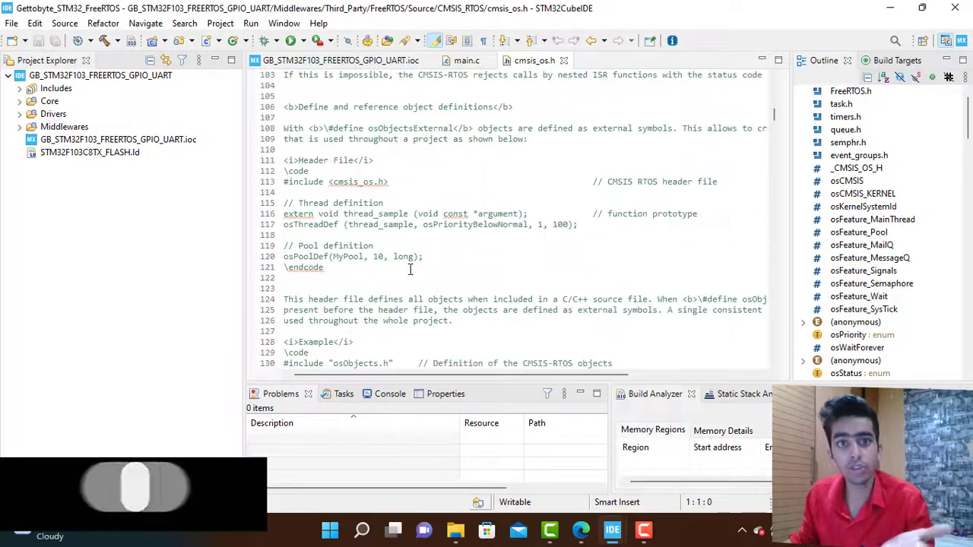
scroll(down, 3)
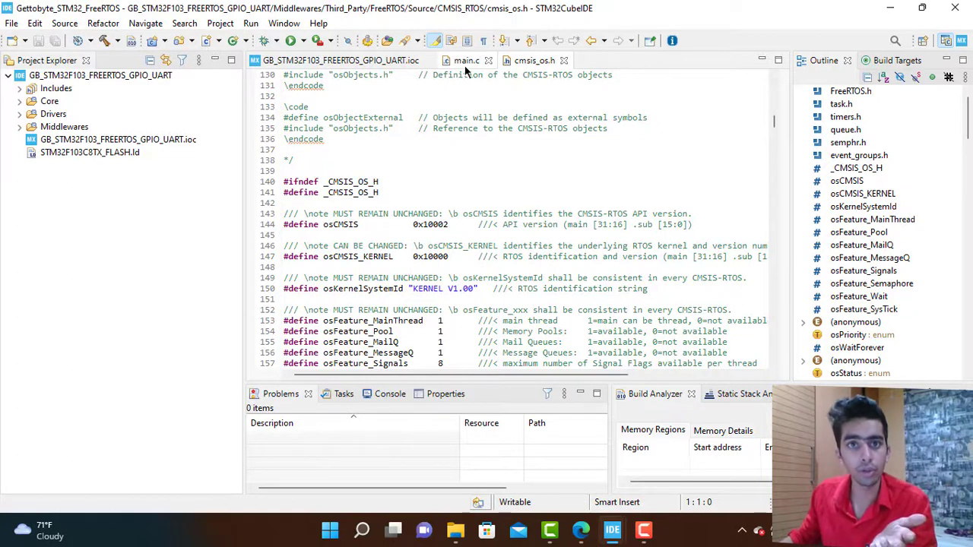
- Return to main.c and expand Middlewares > Third_Party > FreeRTOS > Source in Project Explorer
click(466, 60)
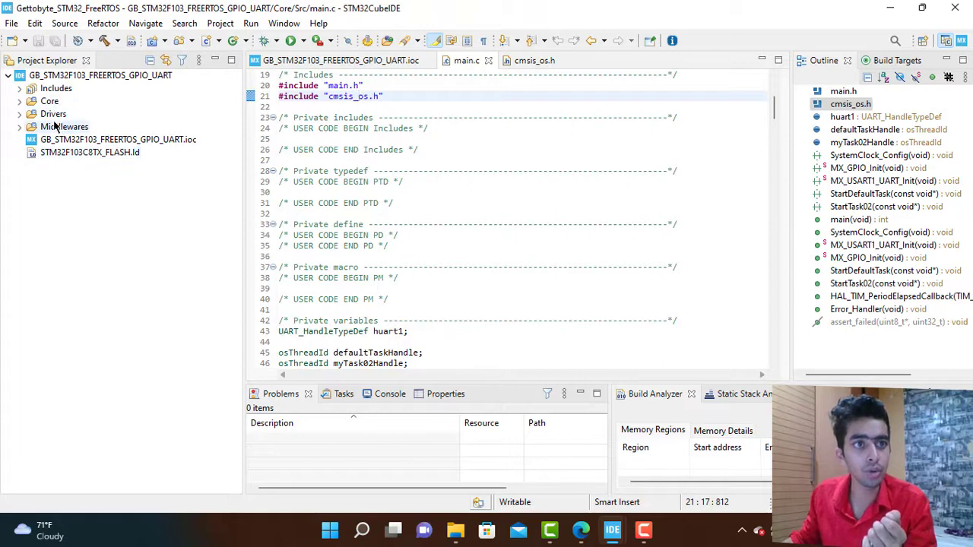
click(21, 126)
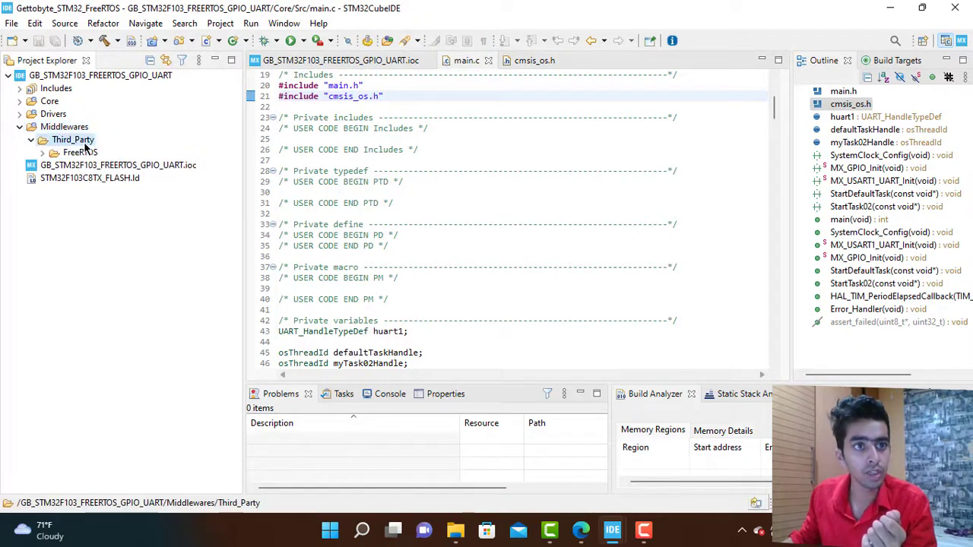
click(44, 153)
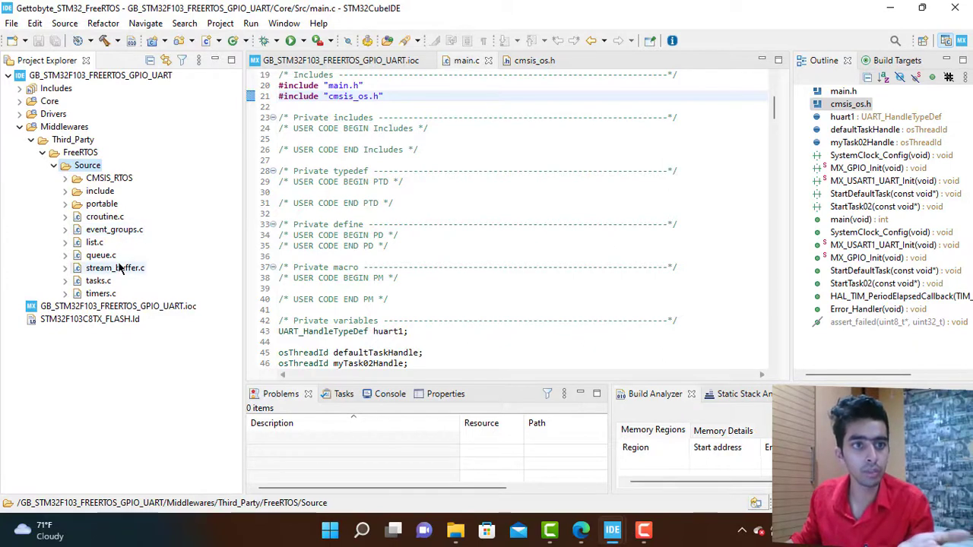
mouse_move(111, 281)
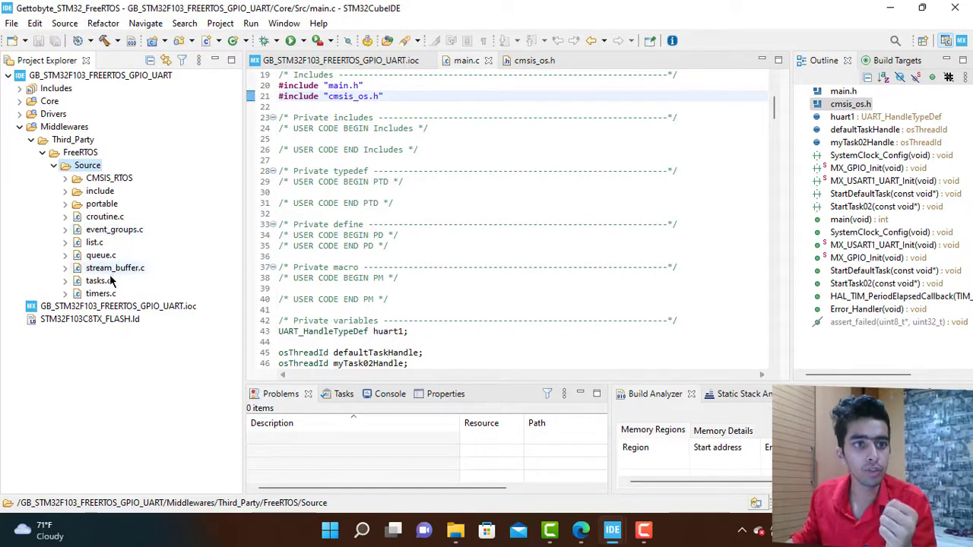
- Insert a blank line before the StartDefaultTask and StartTask02 prototypes, then preview StartDefaultTask
scroll(down, 3)
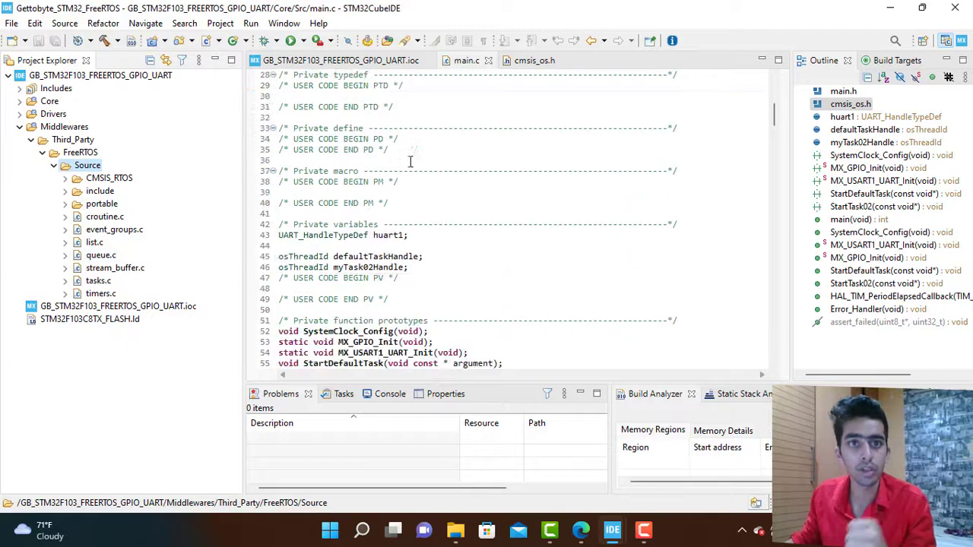
scroll(down, 3)
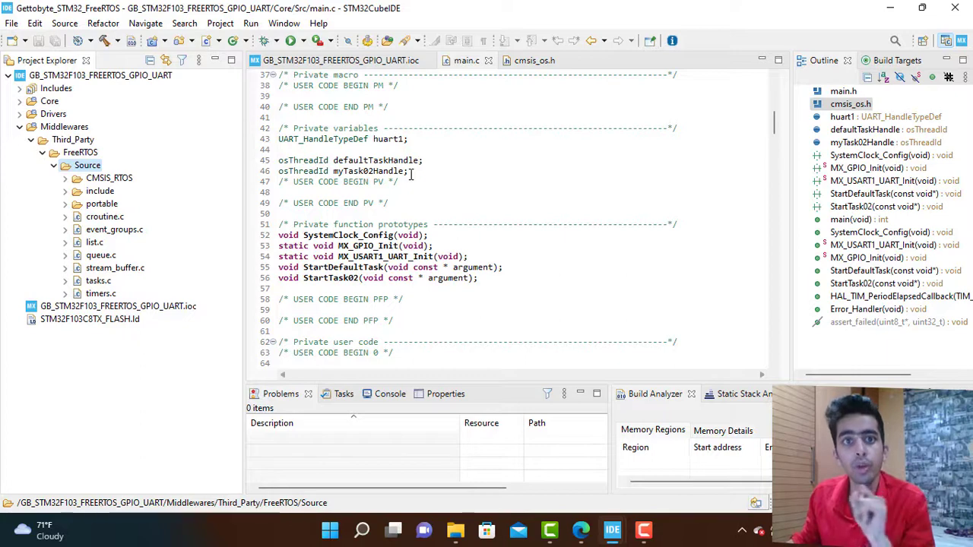
triple_click(349, 160)
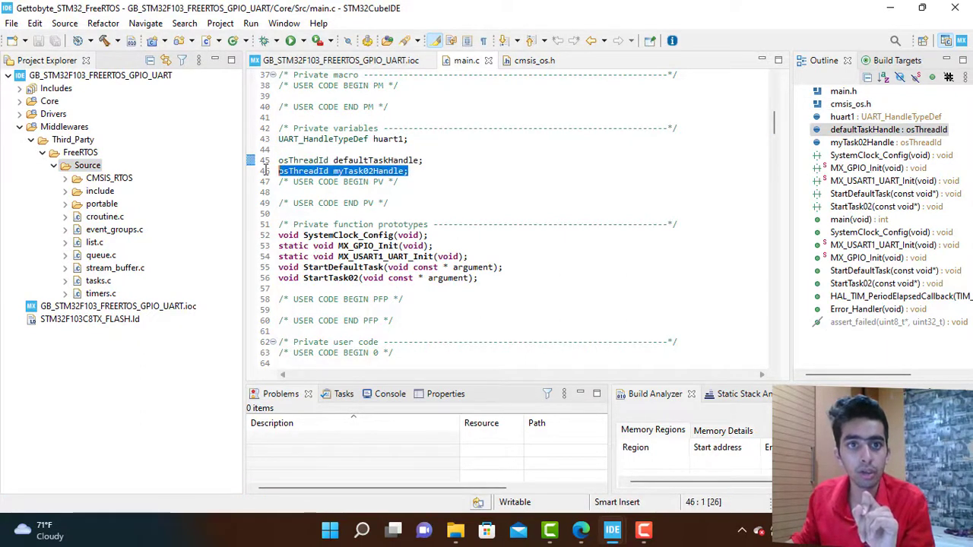
click(309, 170)
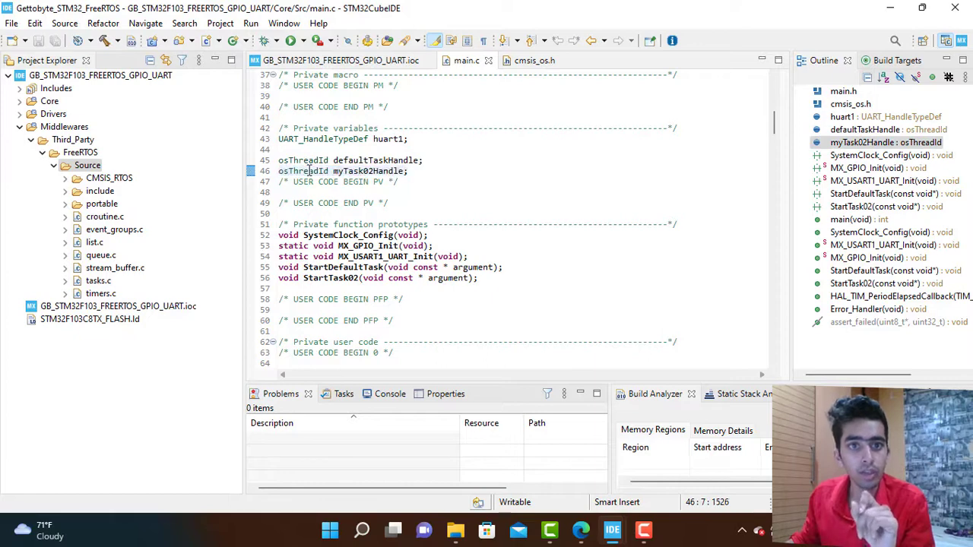
mouse_move(303, 171)
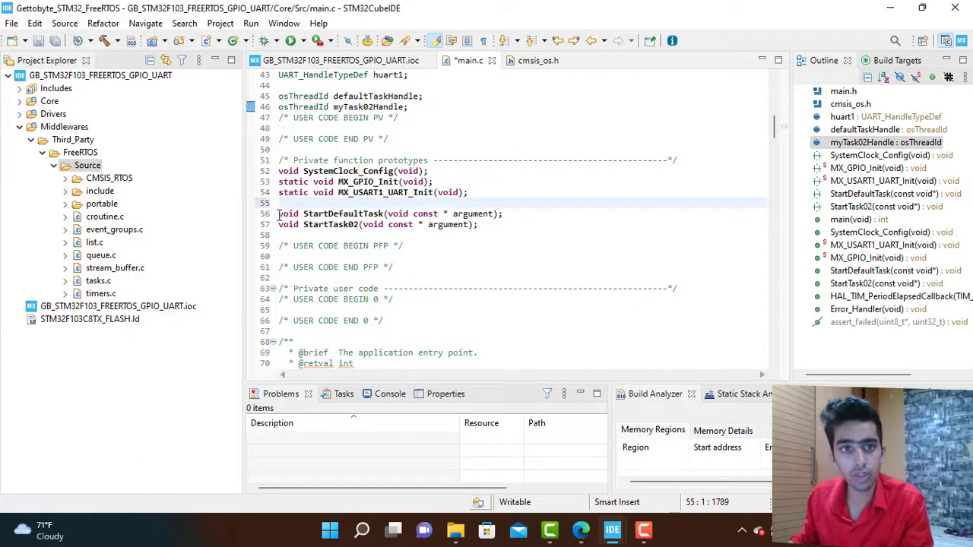
drag(278, 214, 478, 225)
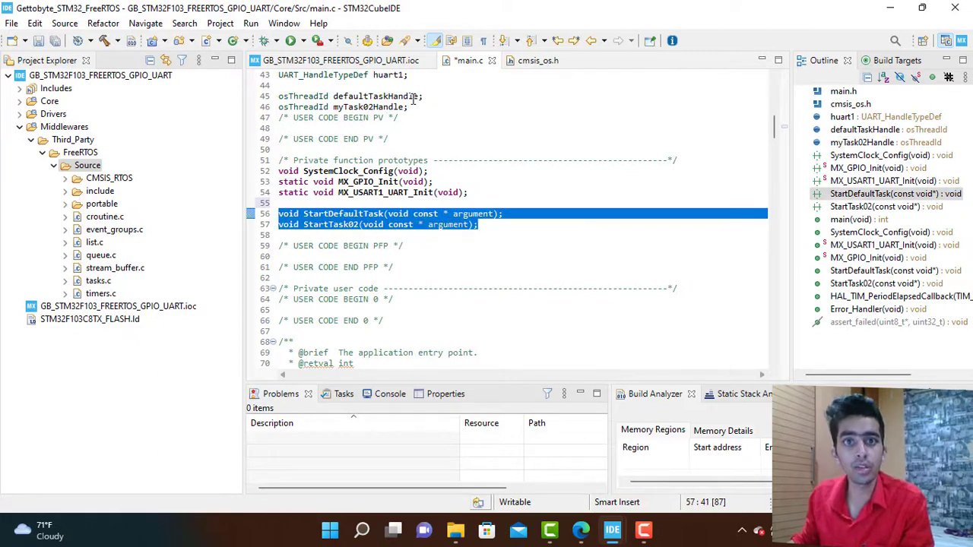
click(372, 214)
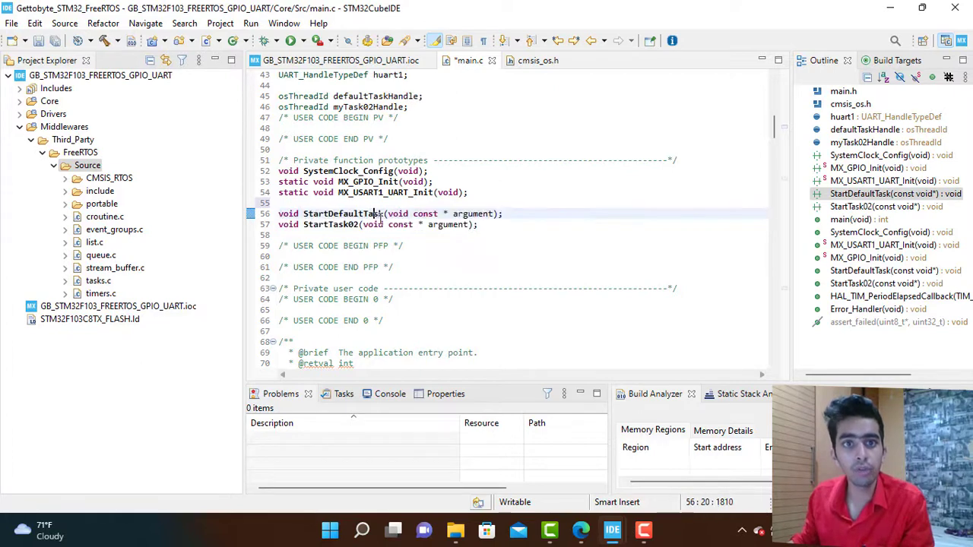
mouse_move(344, 213)
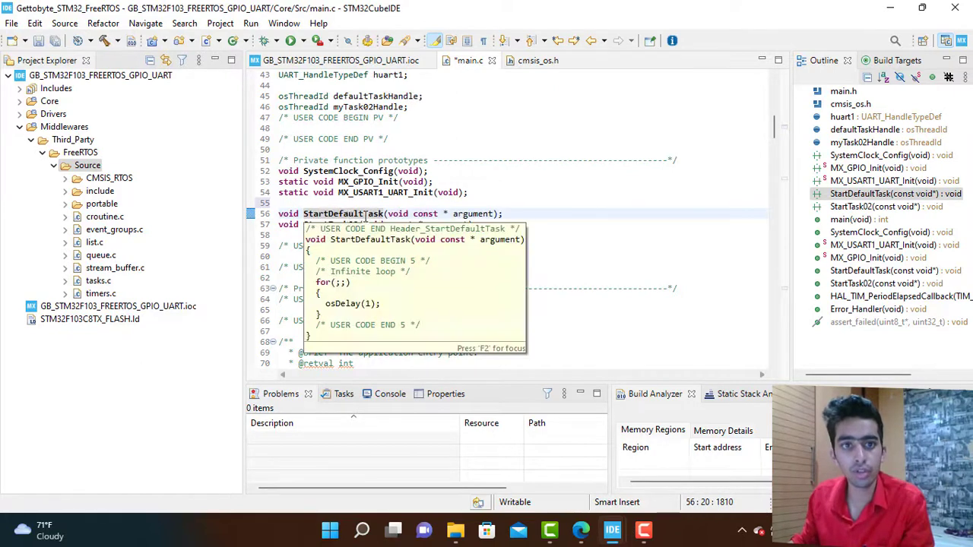
mouse_move(369, 111)
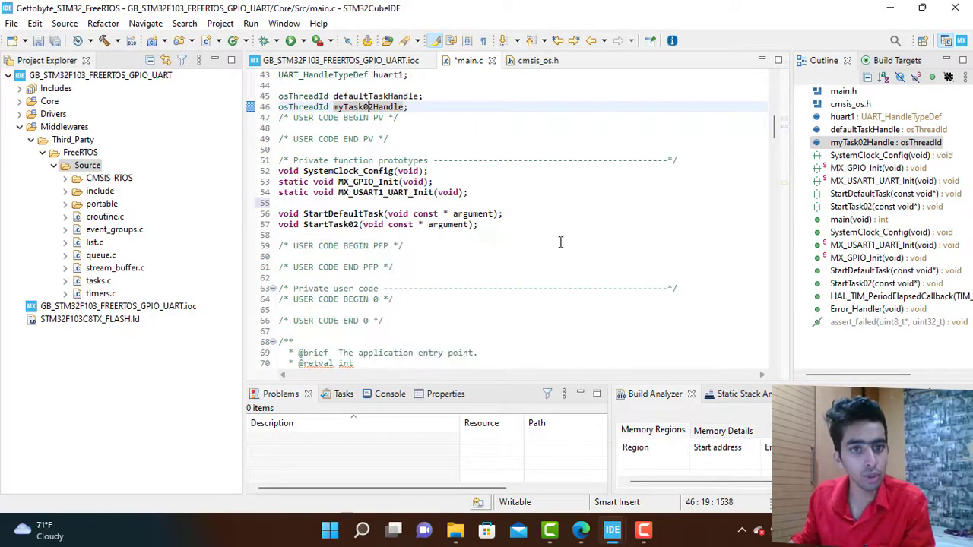
- Scroll to the RTOS_THREADS section and select the myTask02 osThreadDef/osThreadCreate code
scroll(down, 3)
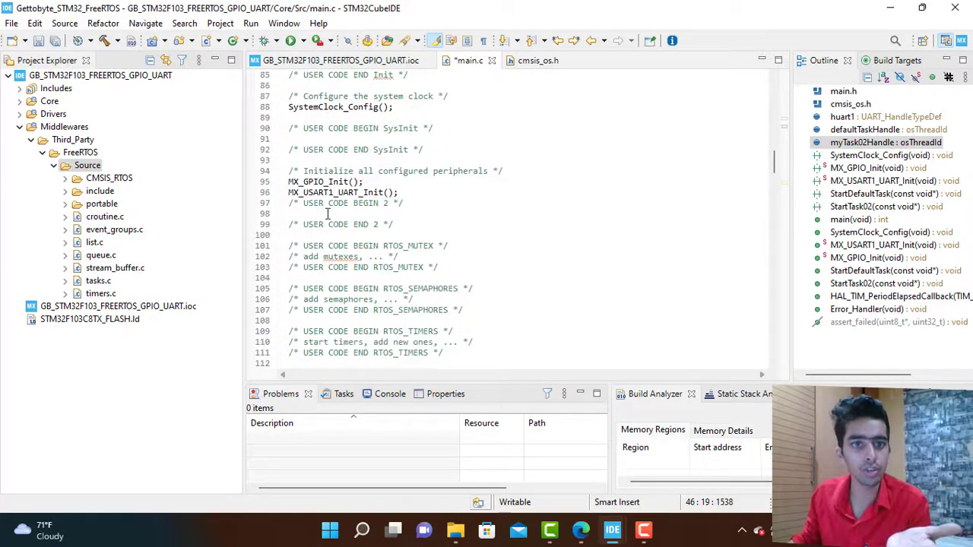
scroll(down, 3)
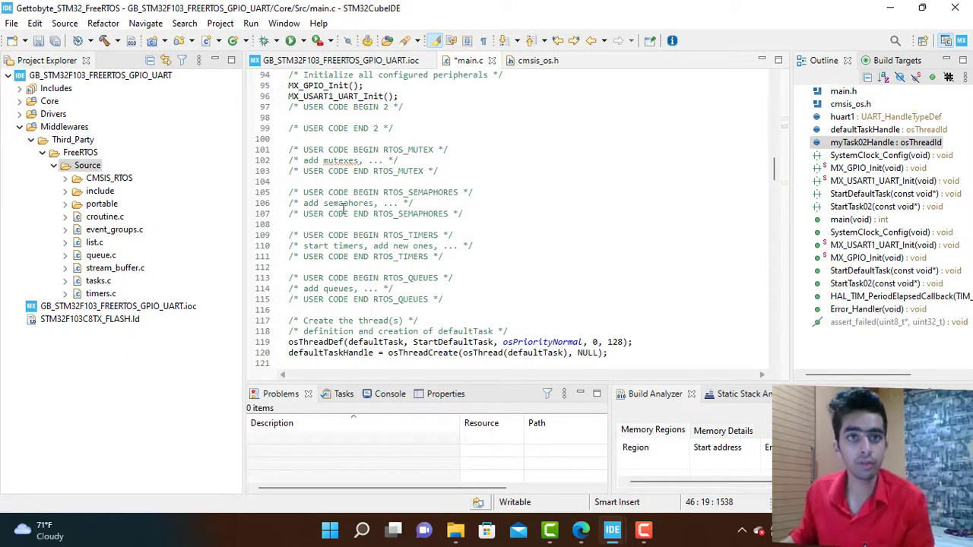
scroll(down, 3)
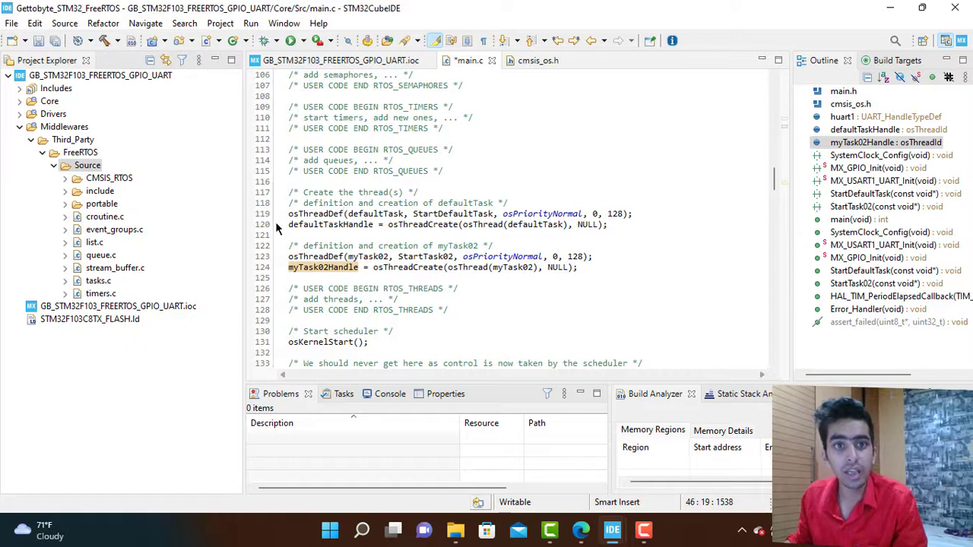
drag(288, 214, 578, 268)
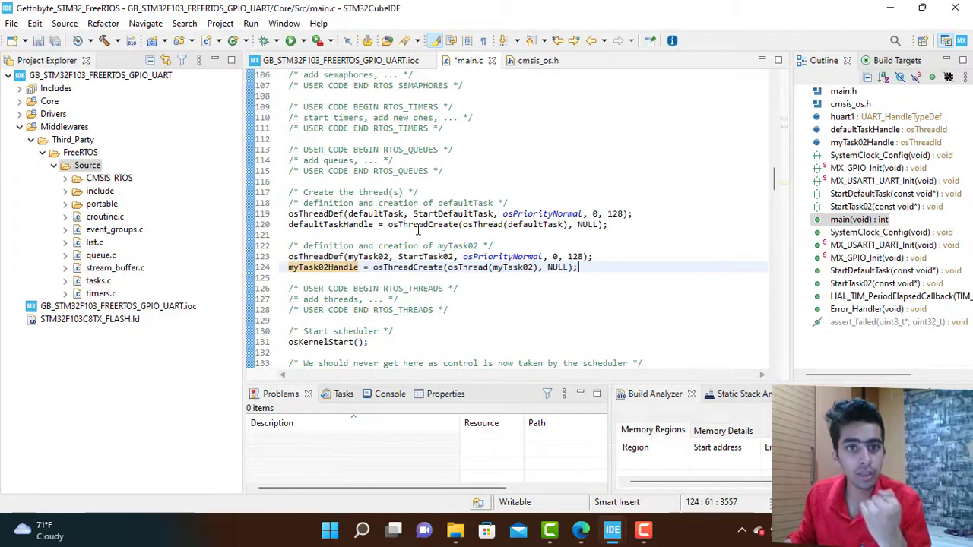
click(304, 214)
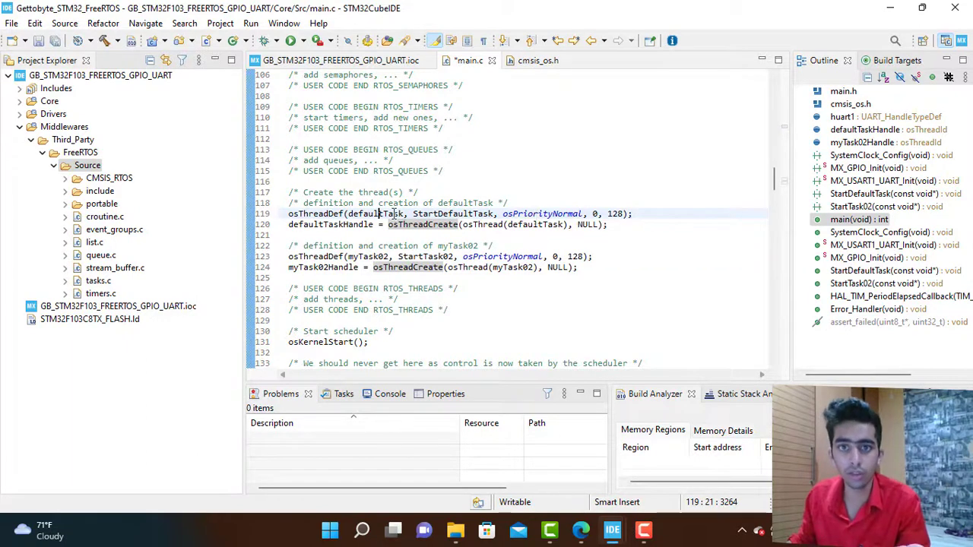
mouse_move(327, 214)
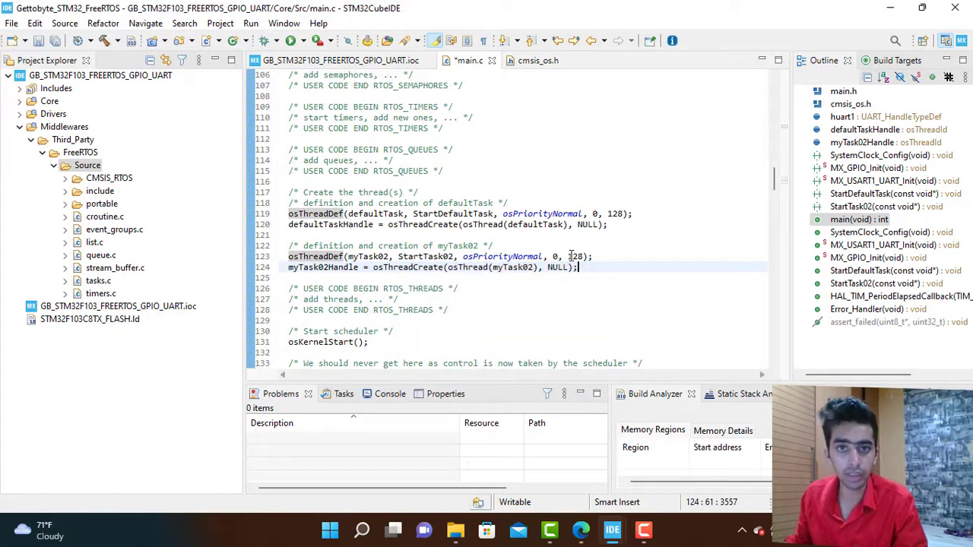
mouse_move(408, 267)
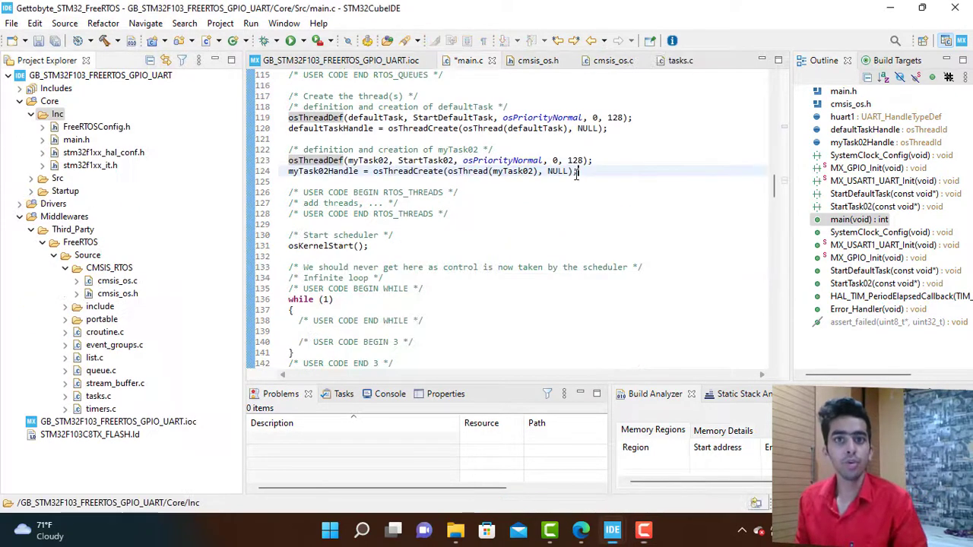
drag(288, 117, 578, 171)
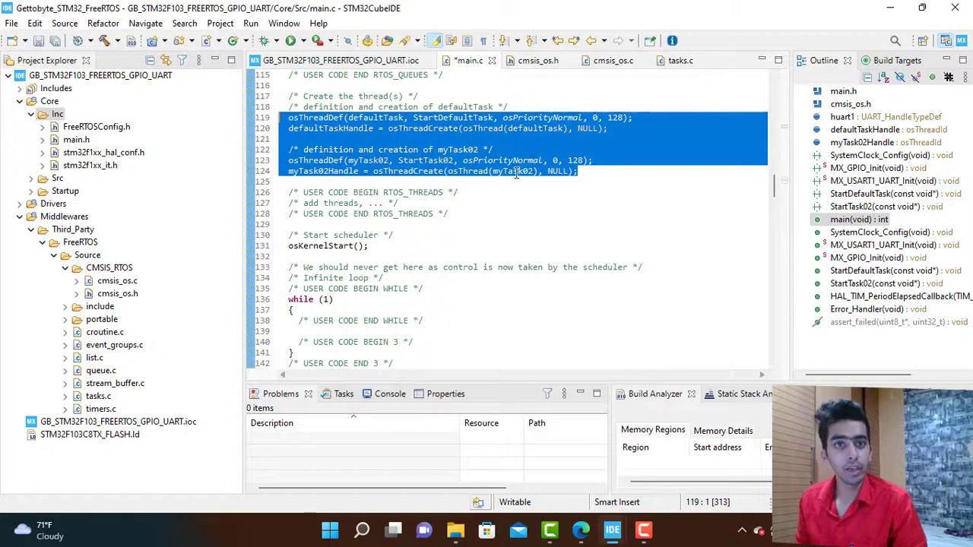
click(505, 161)
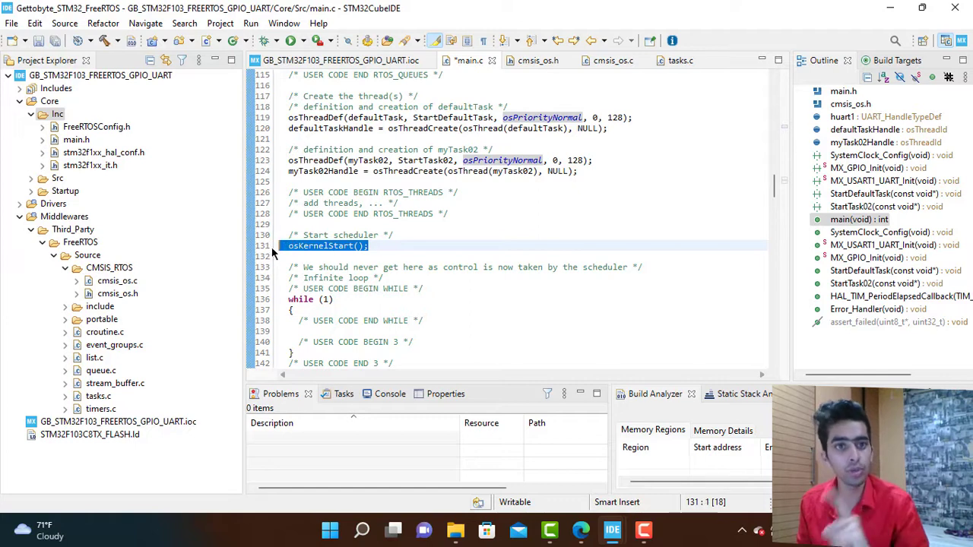
click(518, 148)
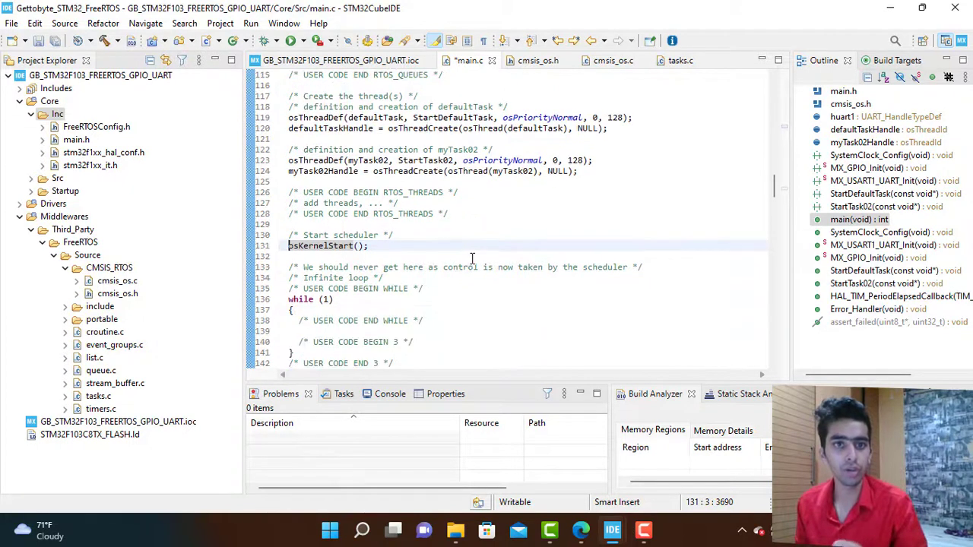
scroll(down, 3)
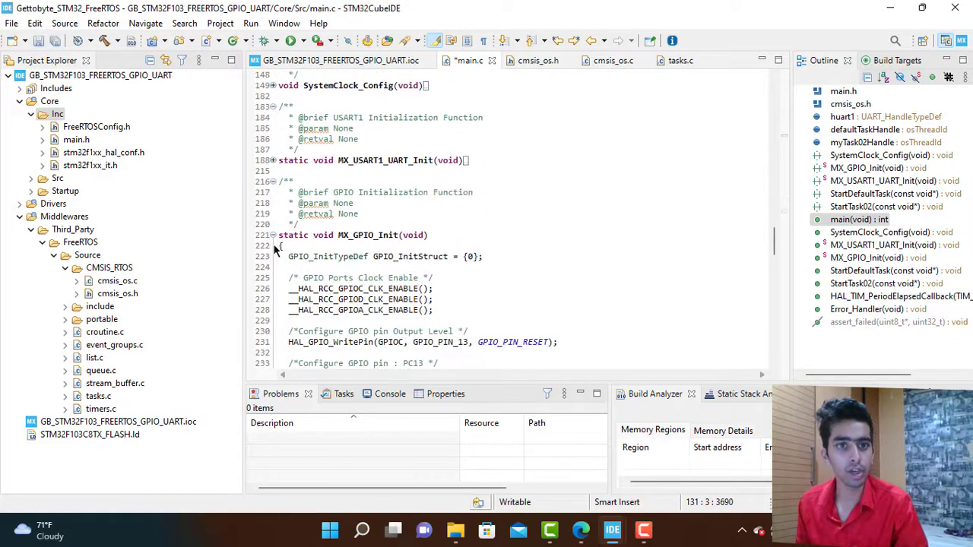
- Add HAL_GPIO_TogglePin(GPIOC, GPIO_PIN_13) to StartDefaultTask's loop and change osDelay to 1000
scroll(down, 3)
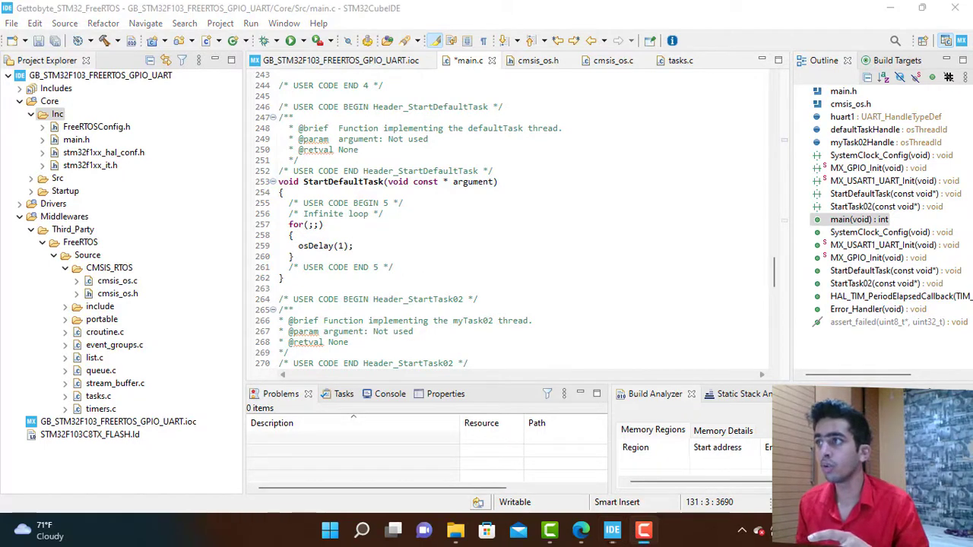
click(292, 234)
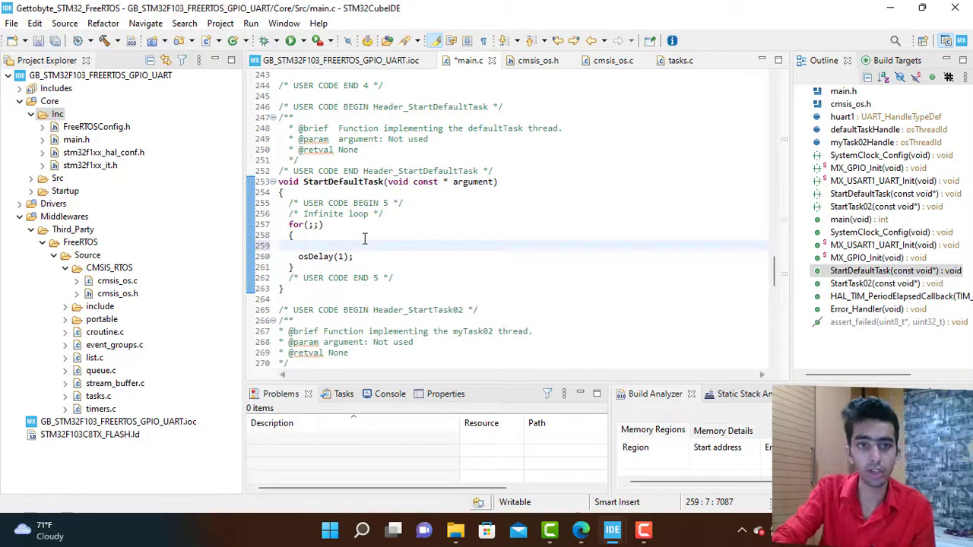
click(308, 245)
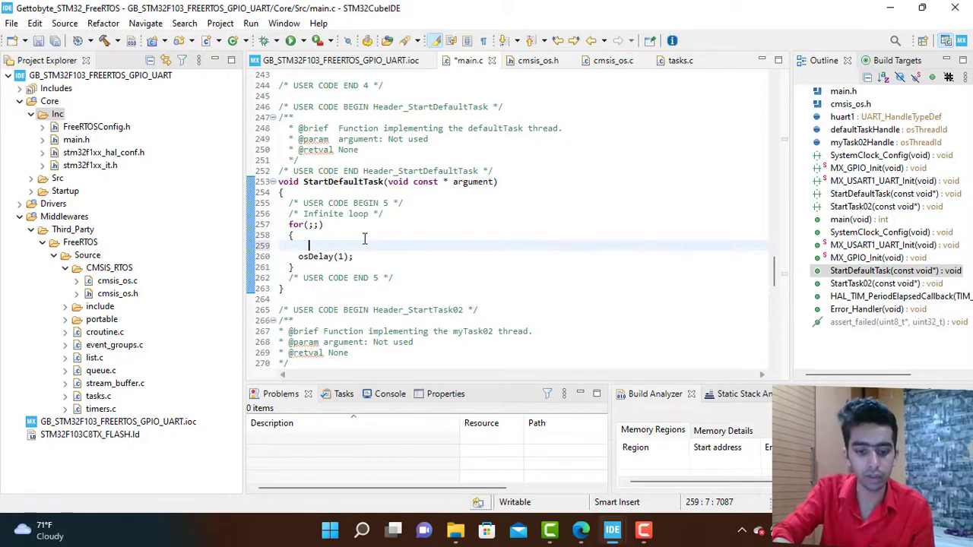
text(HAL)
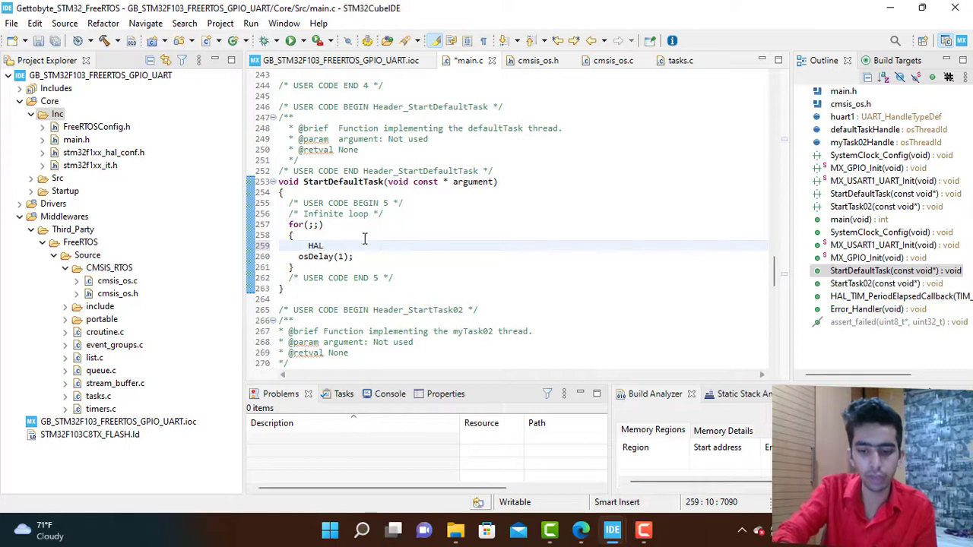
text(_)
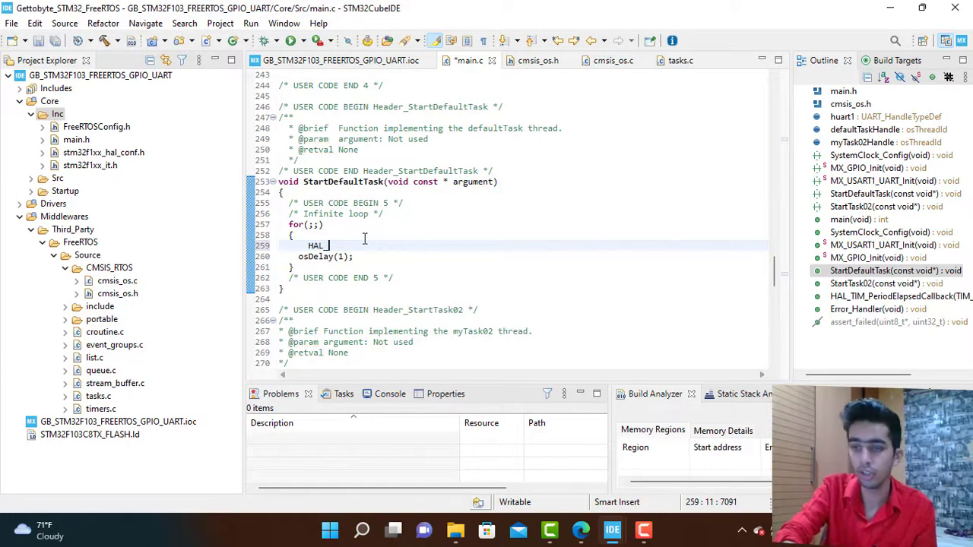
text(GPIO_)
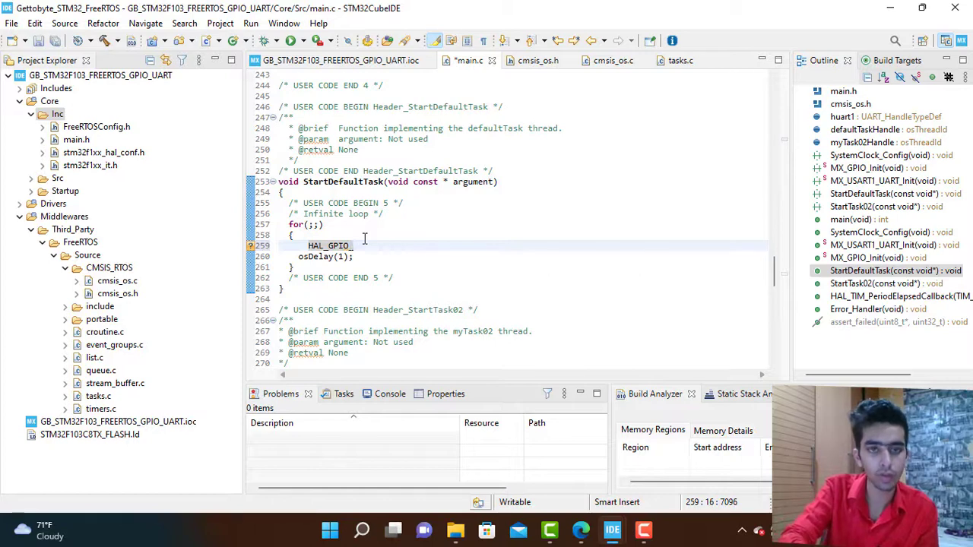
key(ctrl+space)
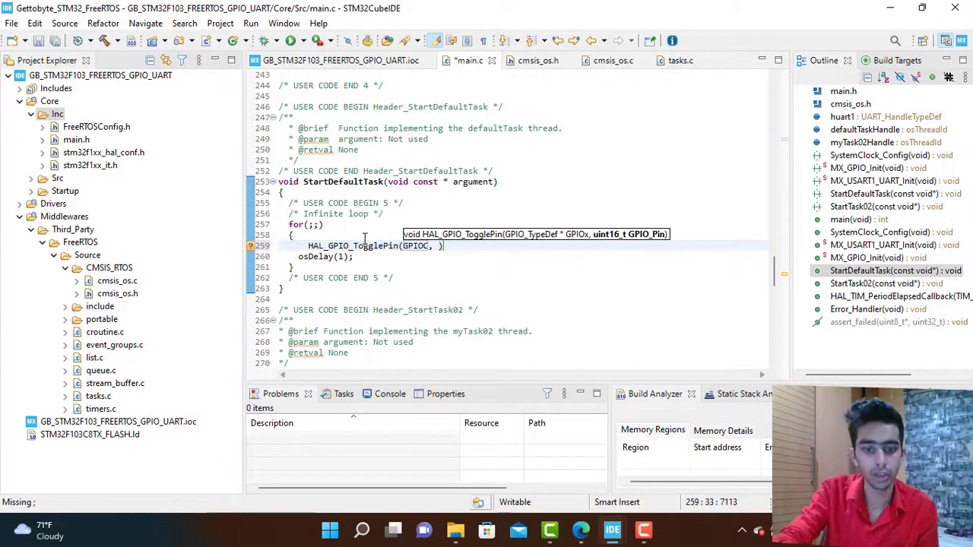
text(GPIO_)
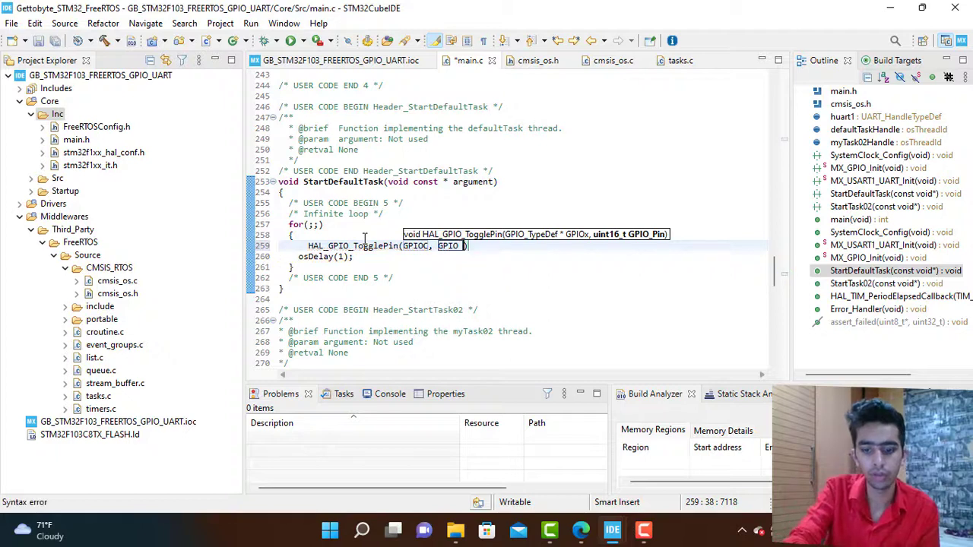
text(PIN_)
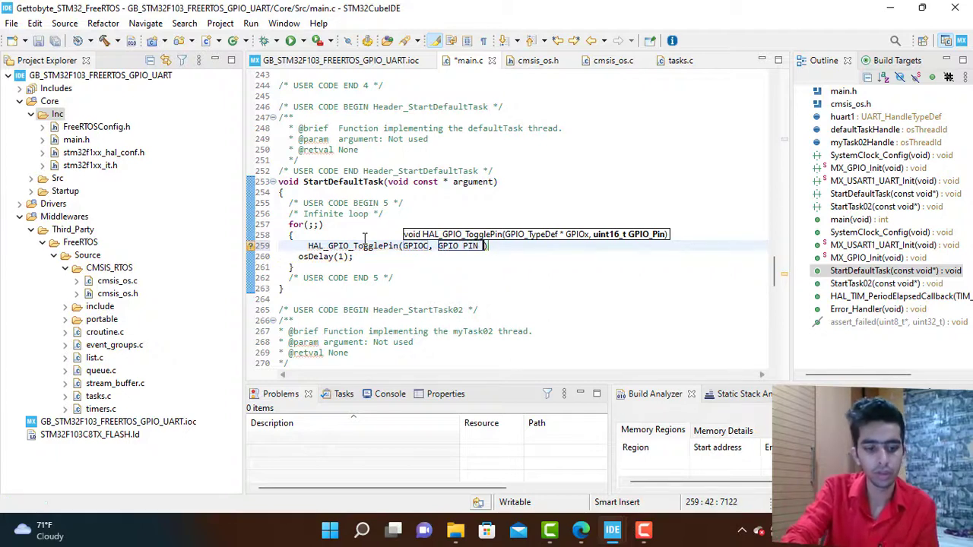
text(13)
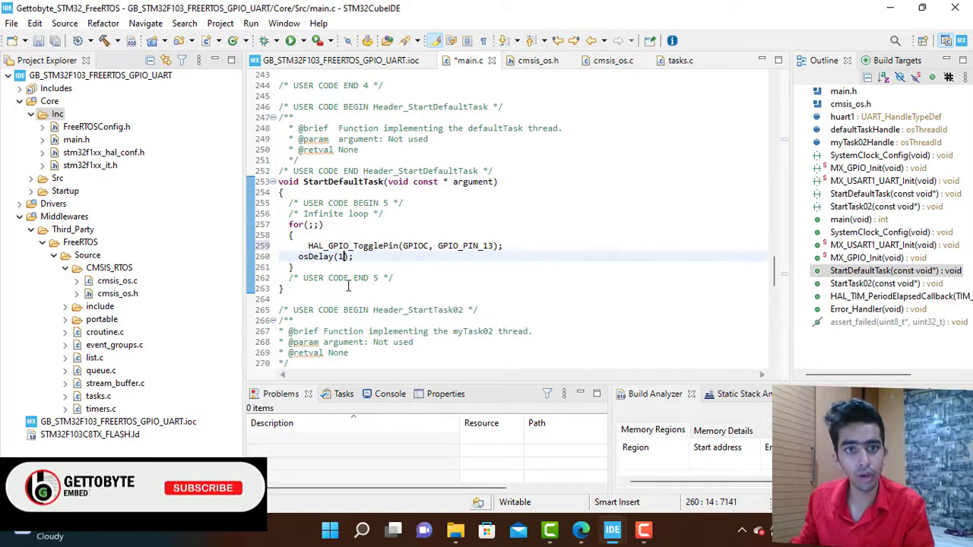
text(000)
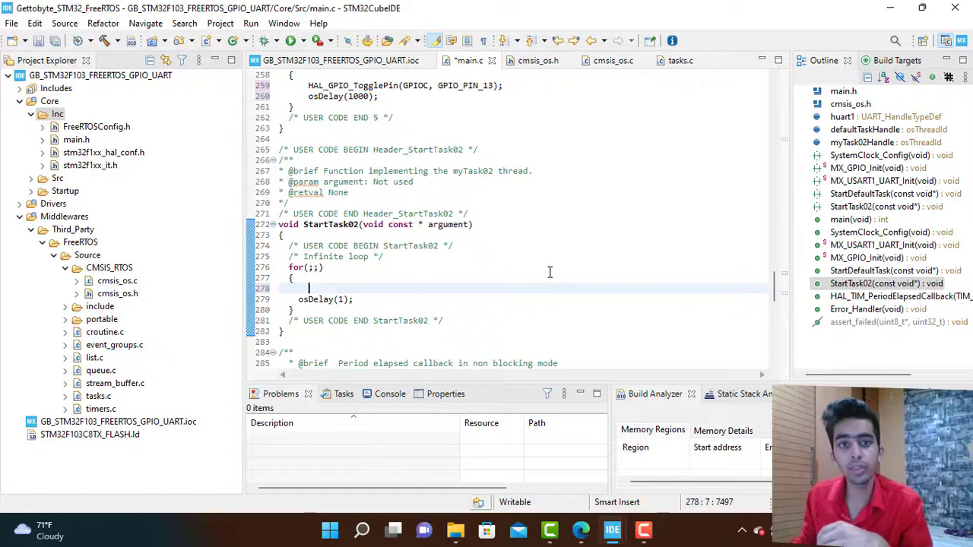
- Add HAL_UART_Transmit(&huart1, "Kunal Gettobyte", 16, 100) to StartTask02's loop with osDelay(100)
text(H)
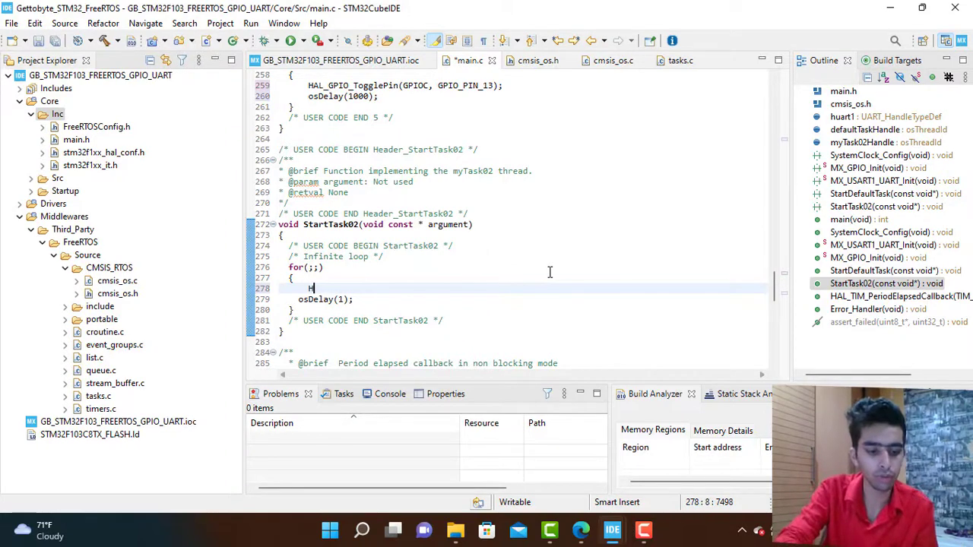
text(AL_)
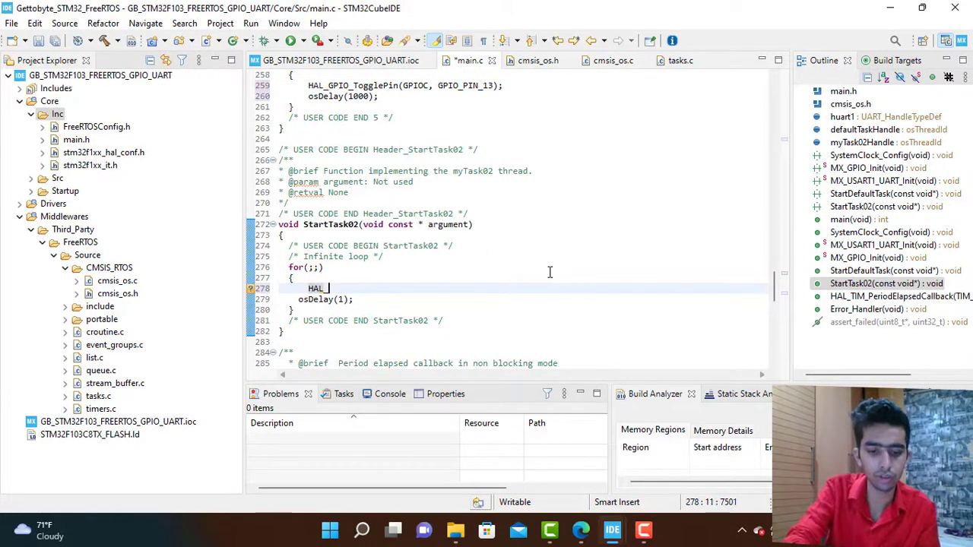
text(UART_)
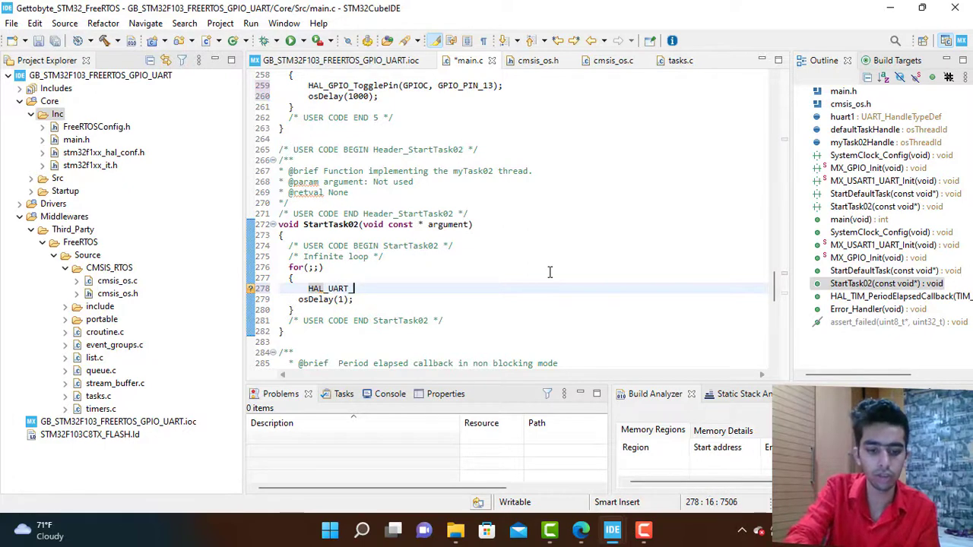
text(Transmit(huart, pData, Size, Timeout)
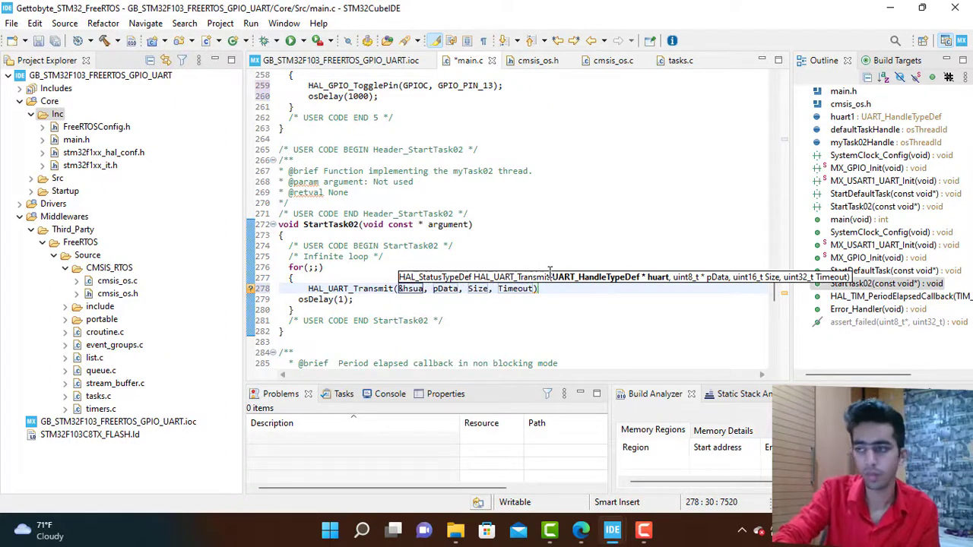
key(BackSpace)
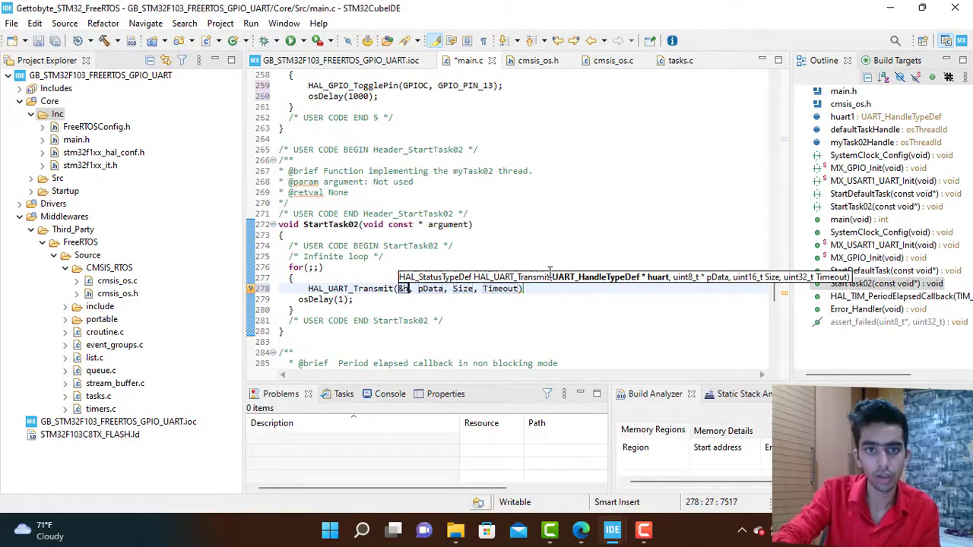
text(uart1)
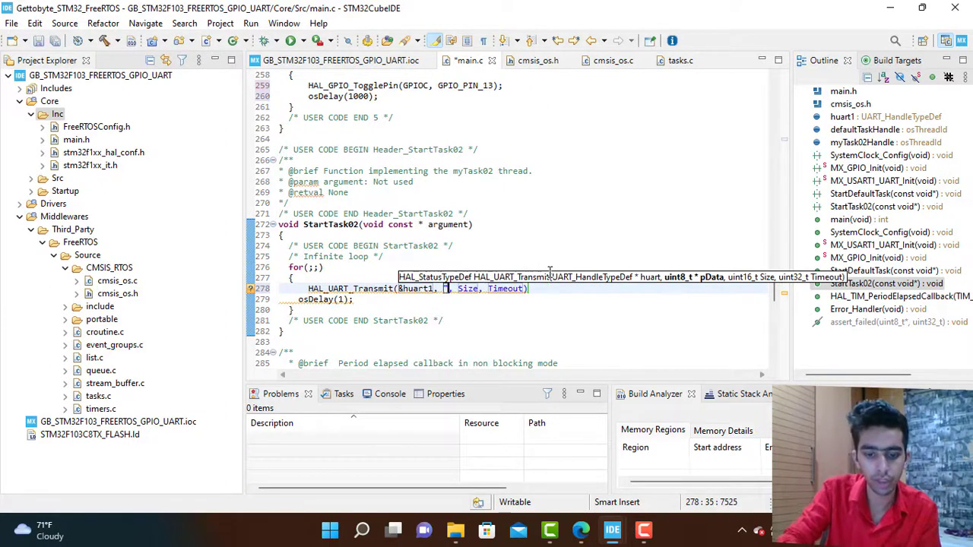
text(Kunal)
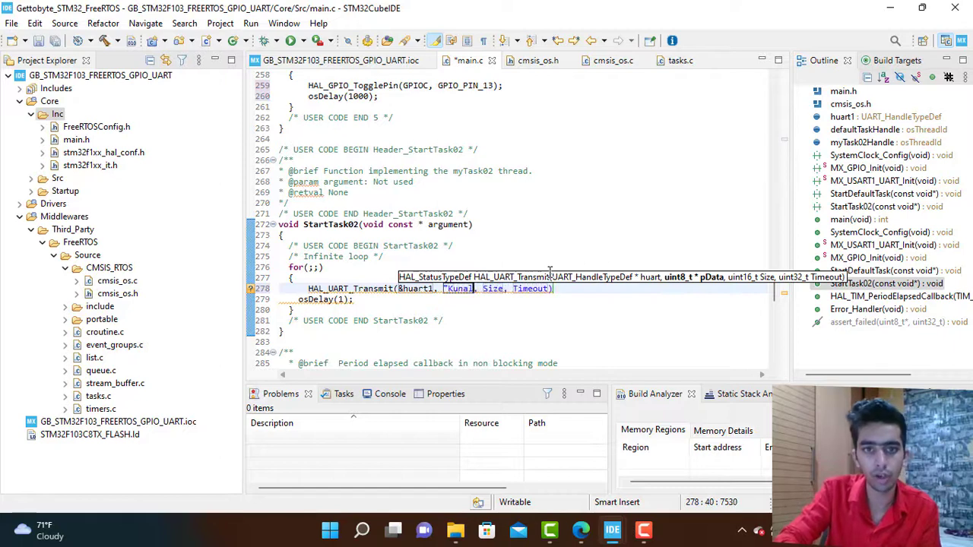
text(Getto)
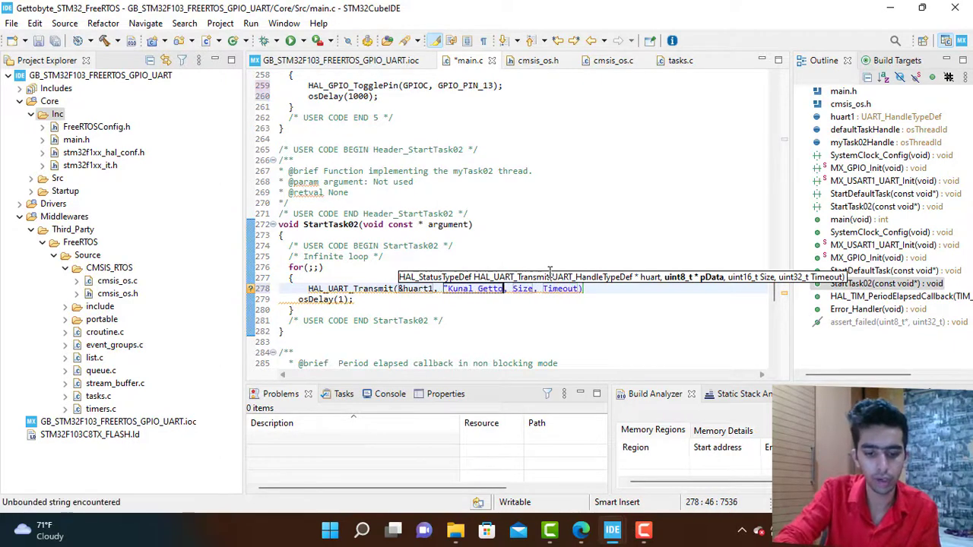
text(yte")
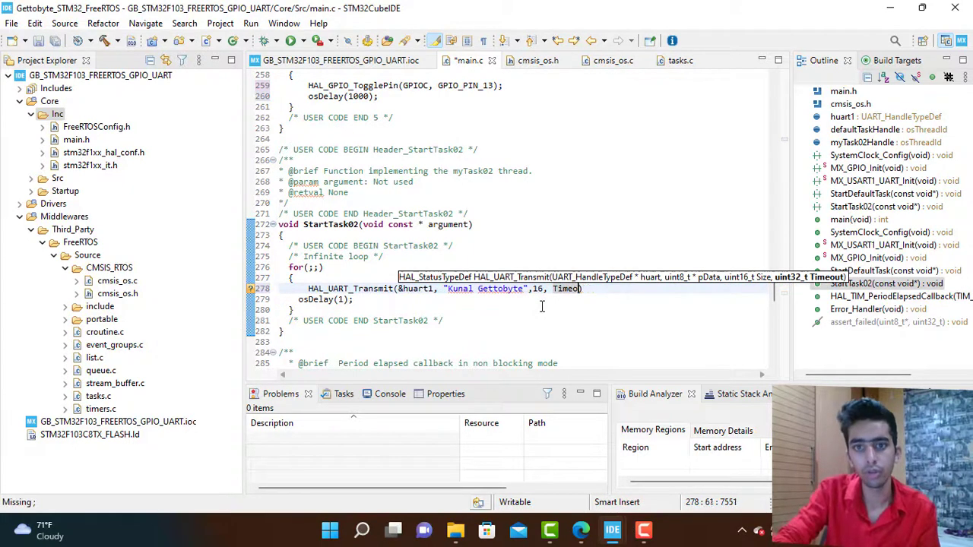
text(100)
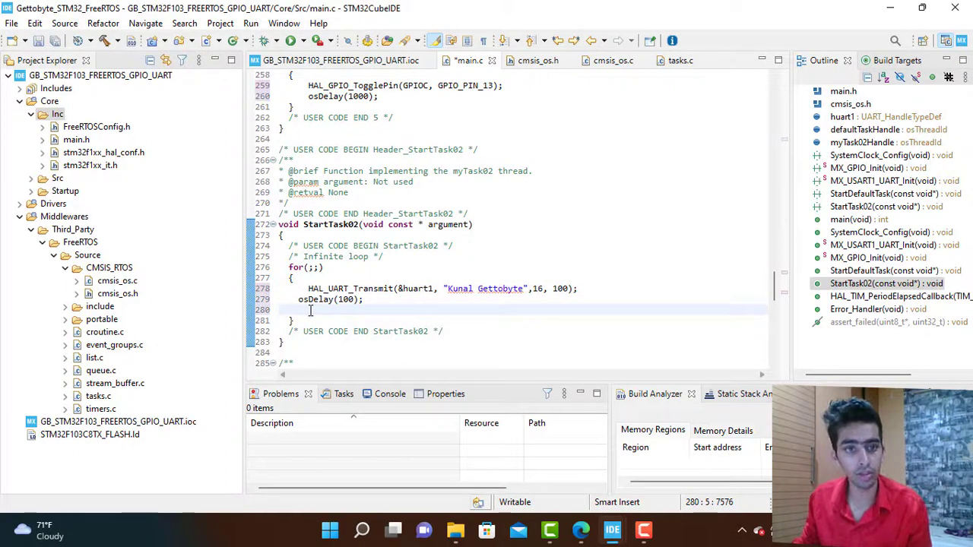
- Add HAL_UART_Receive(&huart1, rxbuff, 5, 10000) after the osDelay in StartTask02's loop
text(HAL)
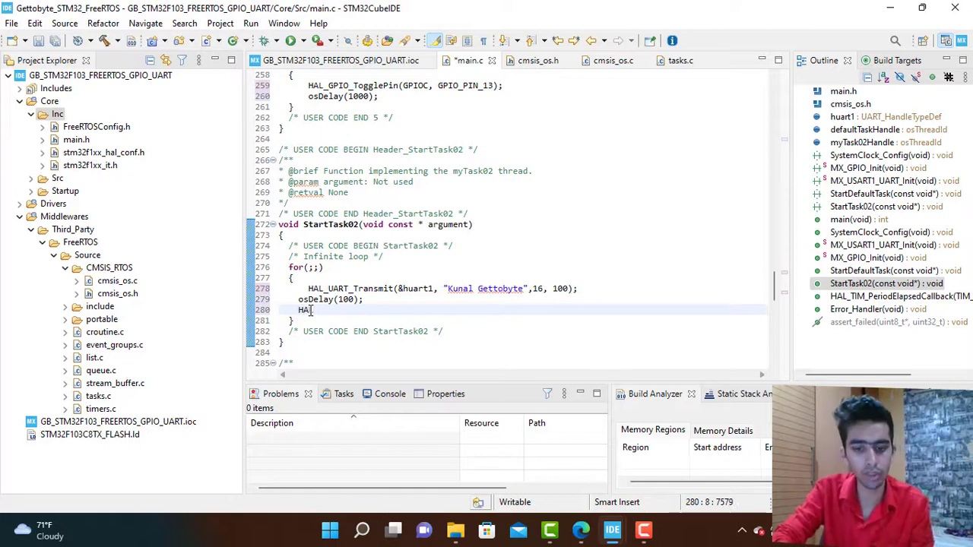
text(_UART)
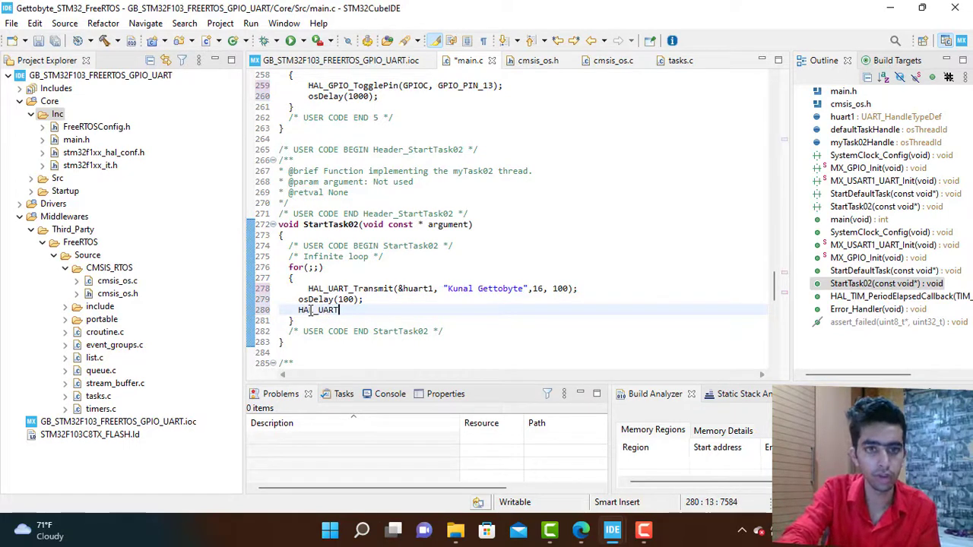
text(_Rec)
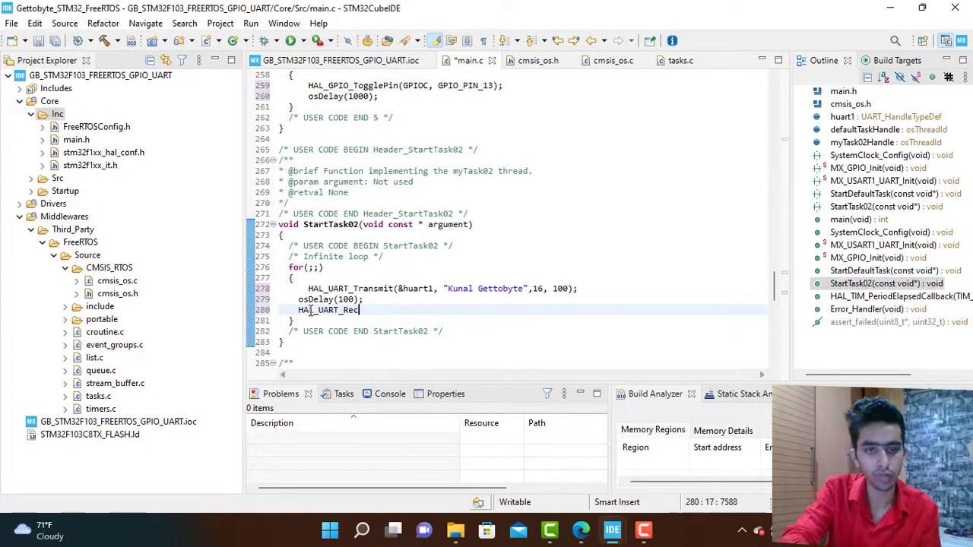
key(BackSpace)
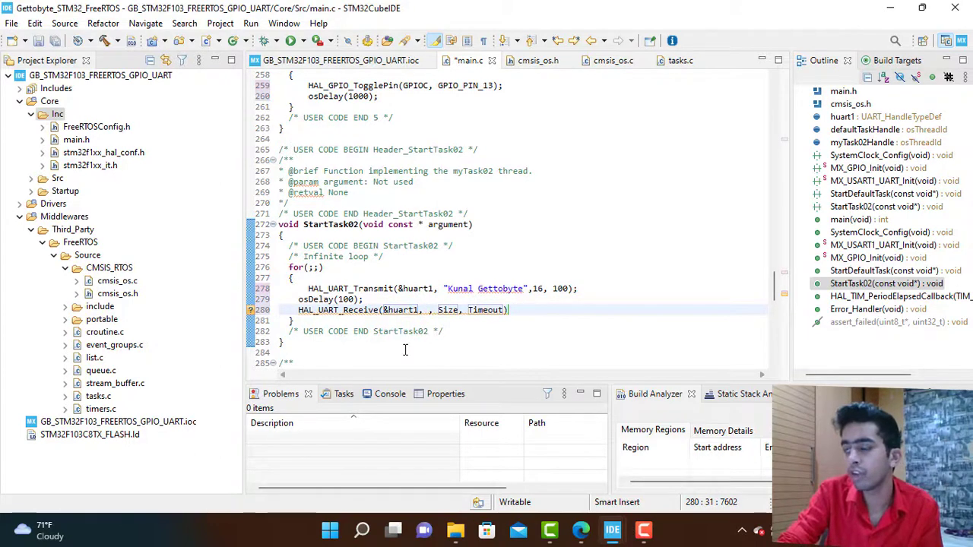
text(a)
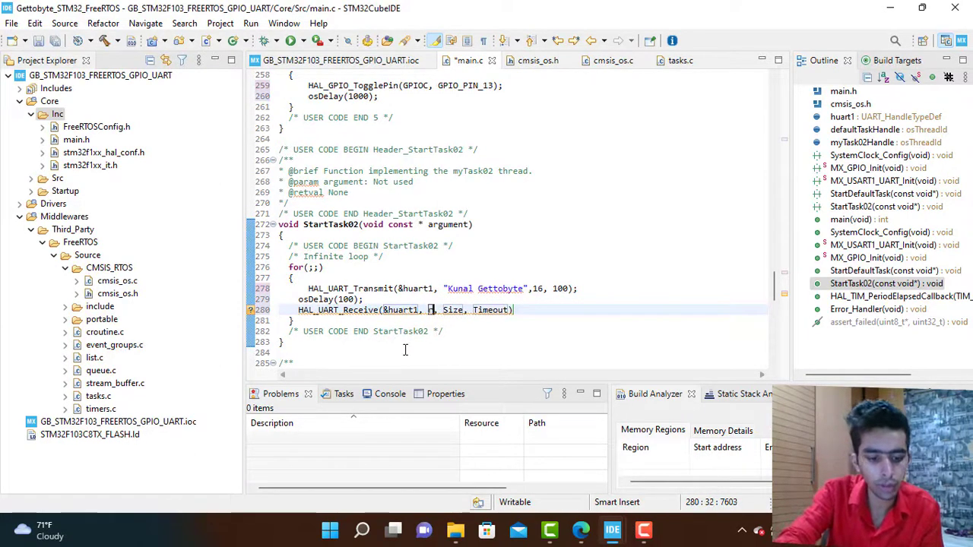
text(rxbuff)
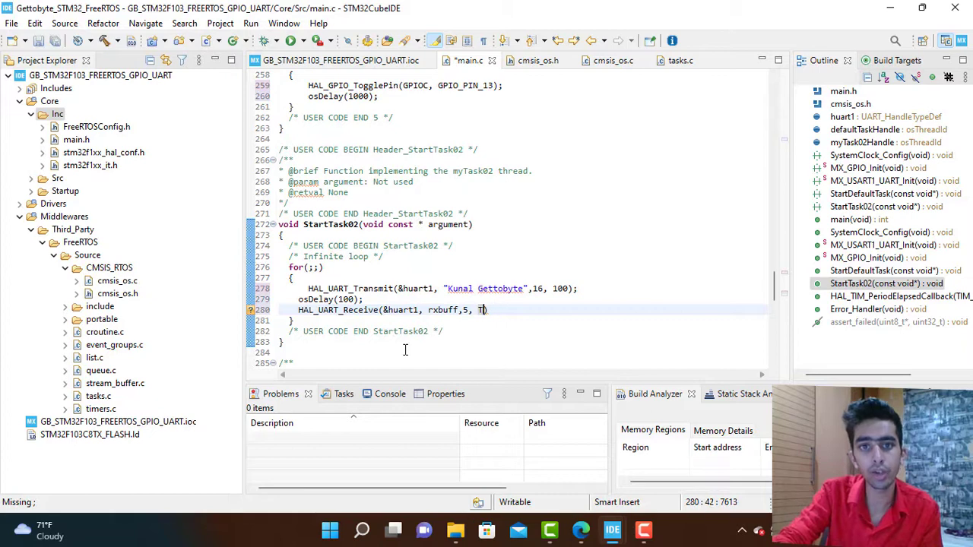
text(1))
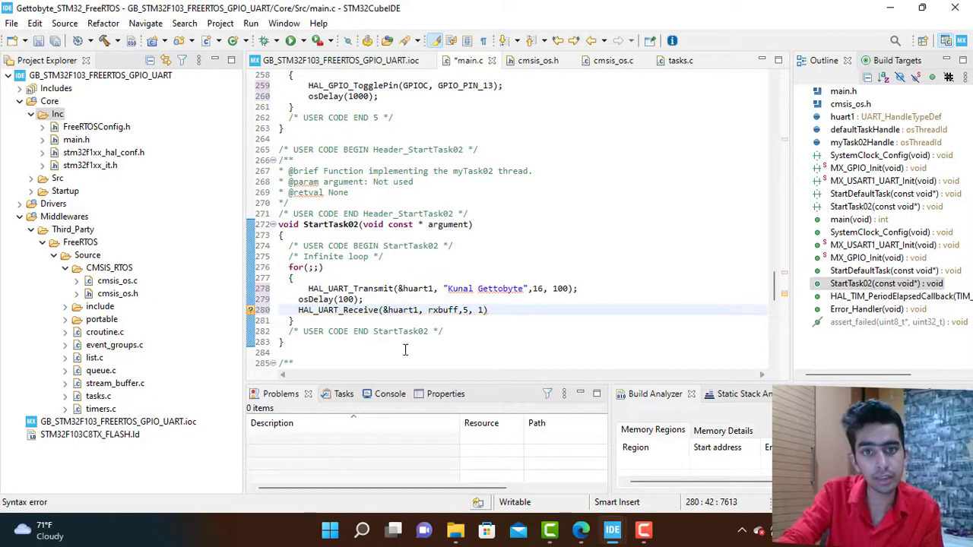
text(0000)
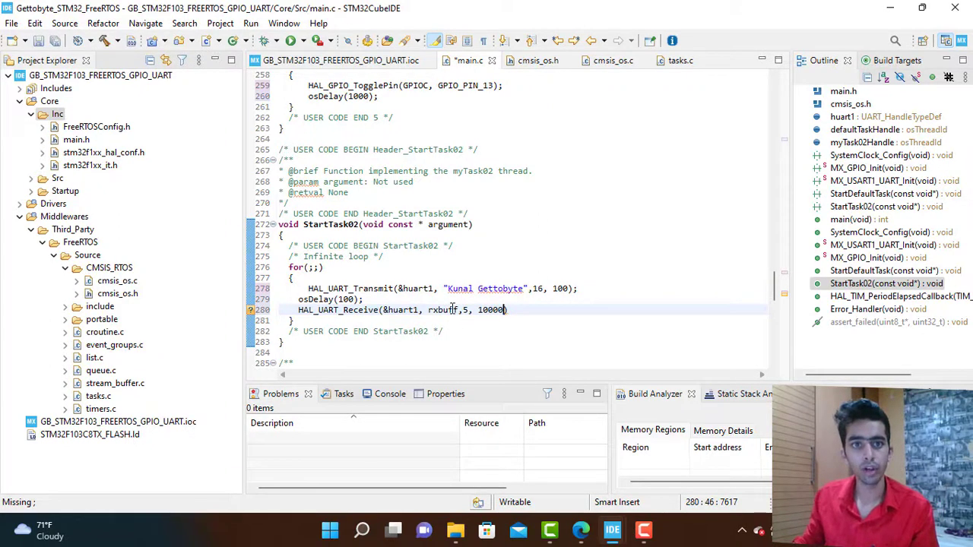
double_click(443, 310)
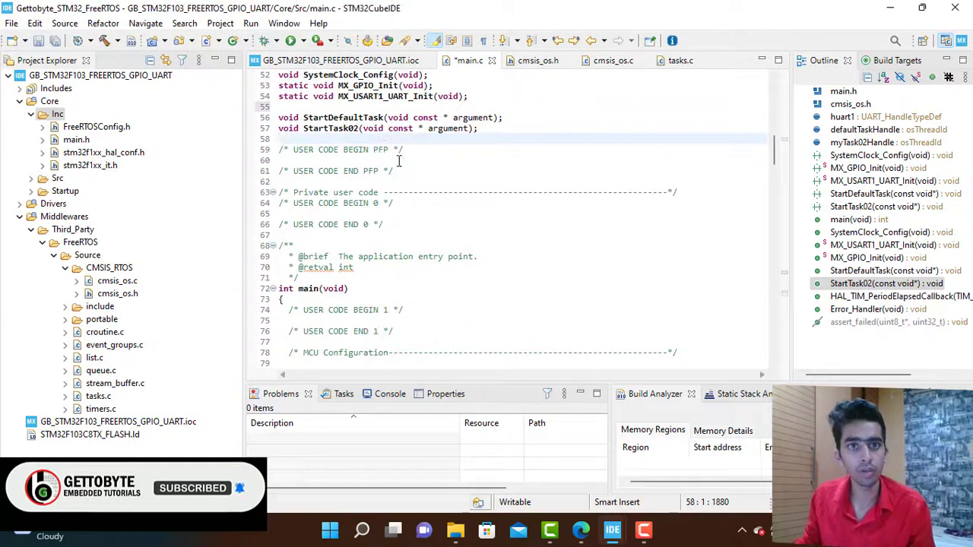
- Declare uint8_t rxbuff[10]; in the USER CODE BEGIN PFP block and scroll through main.c
text(uint8_t rxbuff[10];)
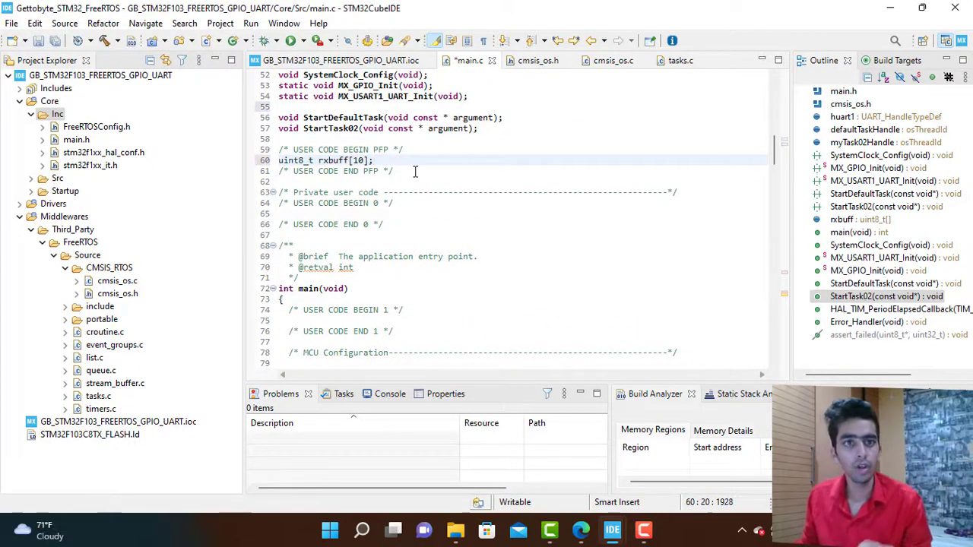
scroll(down, 3)
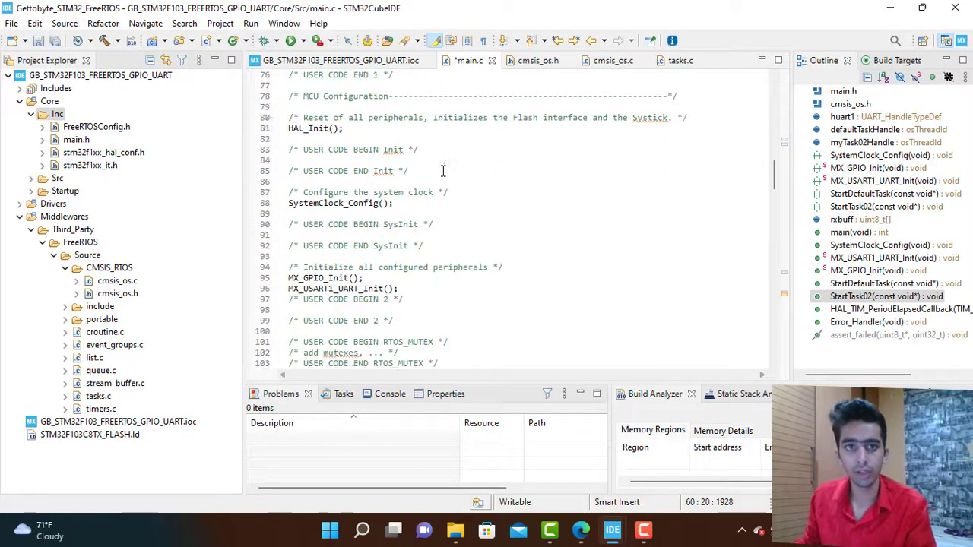
scroll(down, 3)
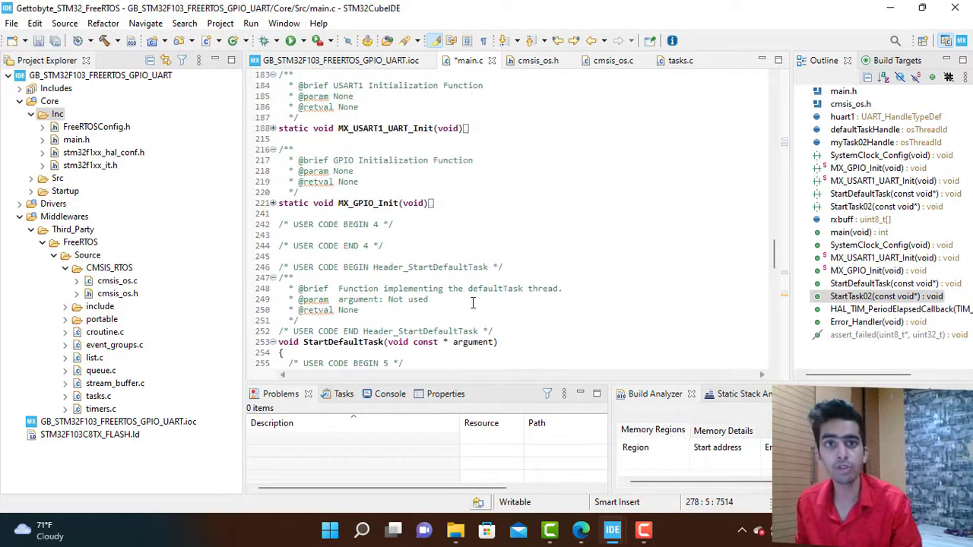
scroll(down, 3)
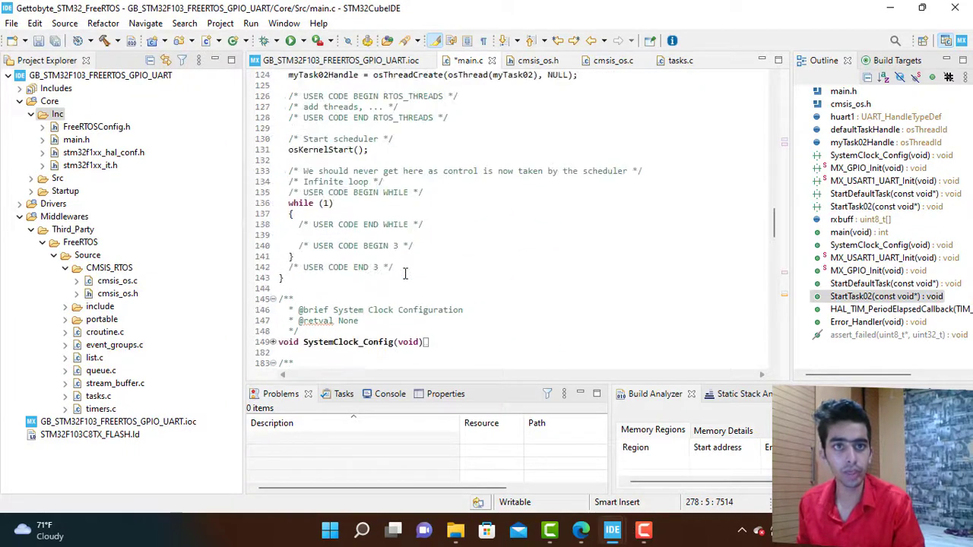
scroll(up, 3)
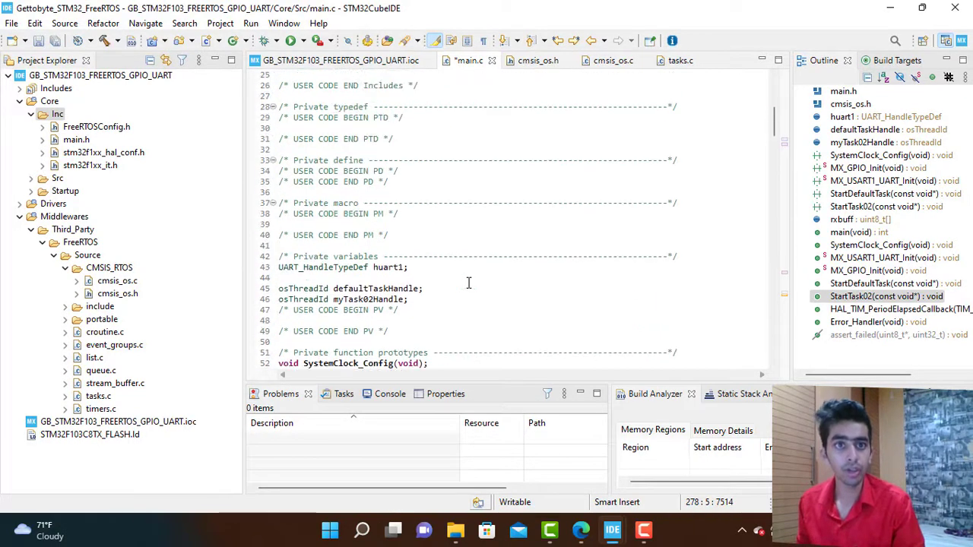
scroll(up, 3)
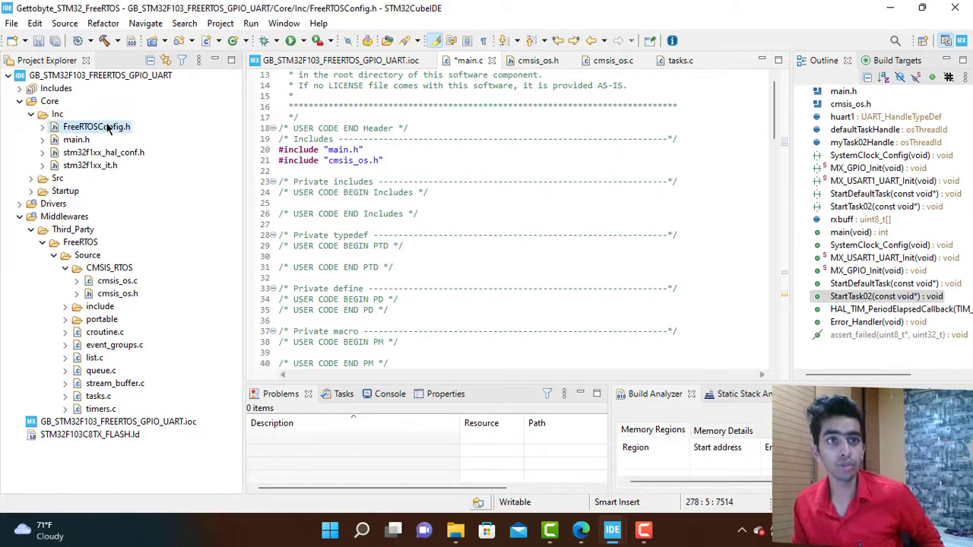
- Open FreeRTOSConfig.h from Project Explorer and scroll through its kernel settings
double_click(97, 126)
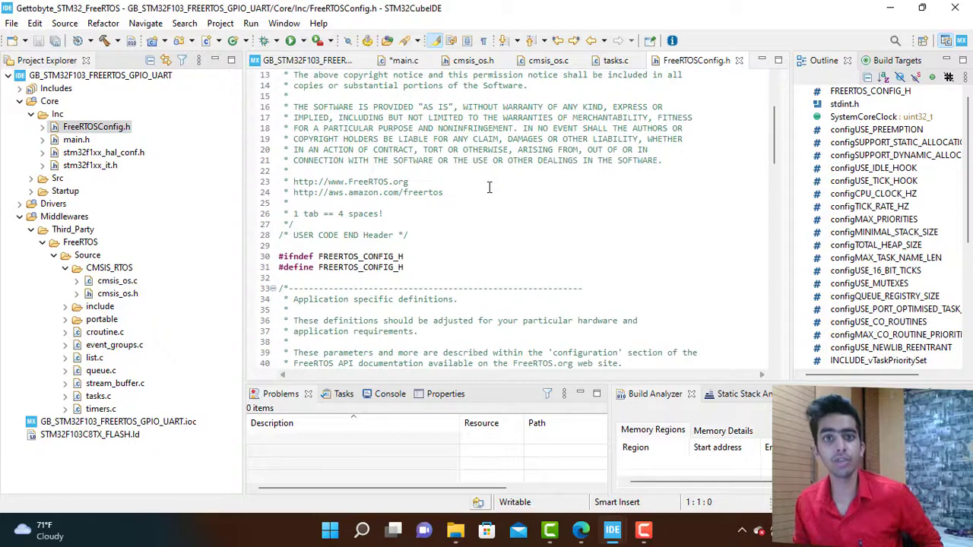
scroll(down, 3)
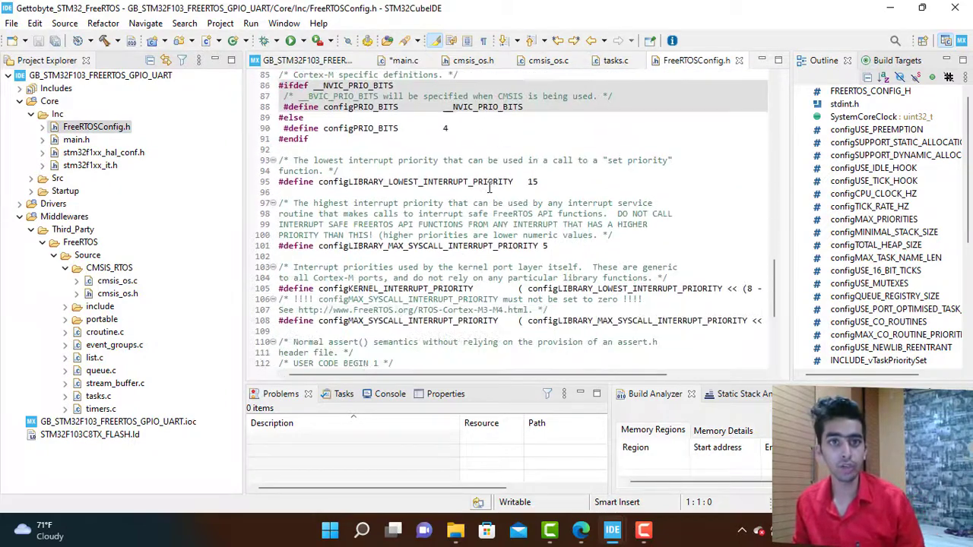
scroll(down, 3)
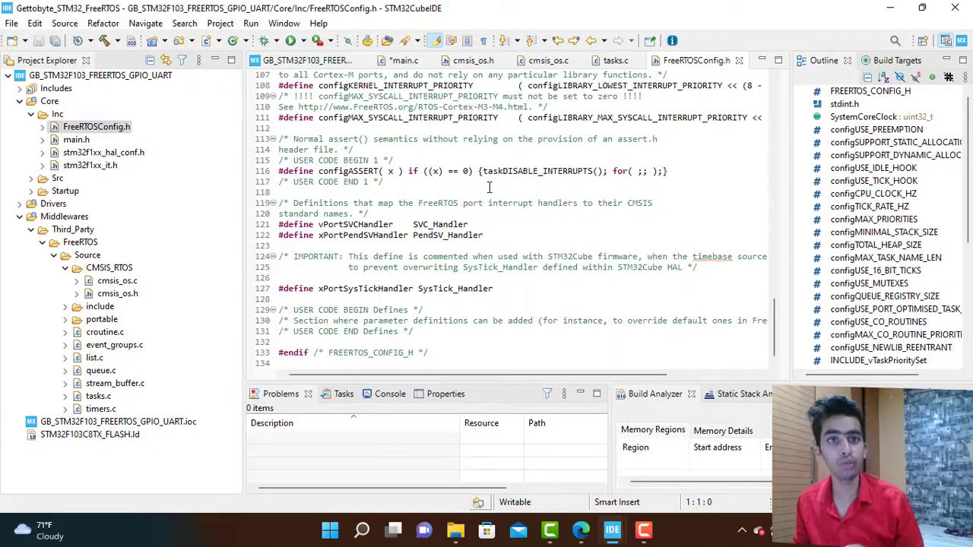
scroll(up, 3)
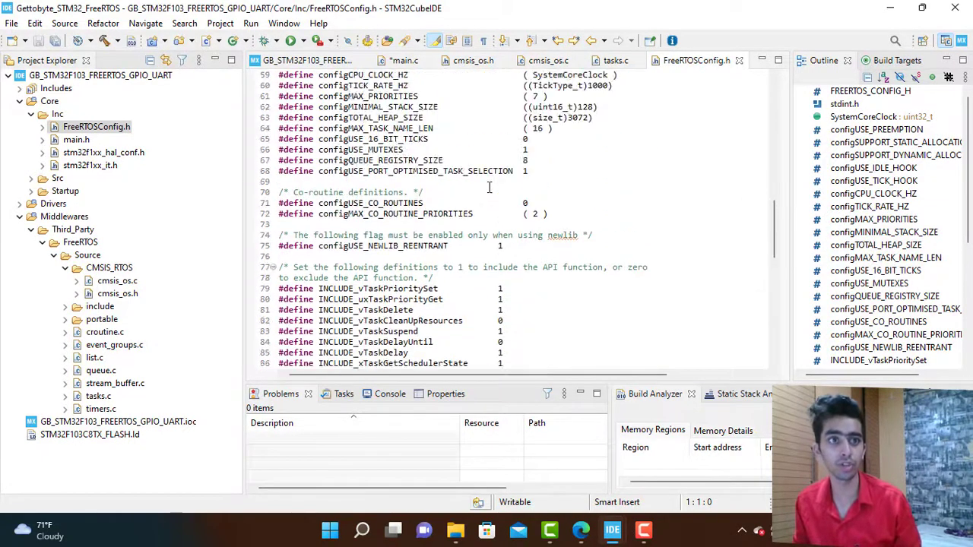
scroll(down, 3)
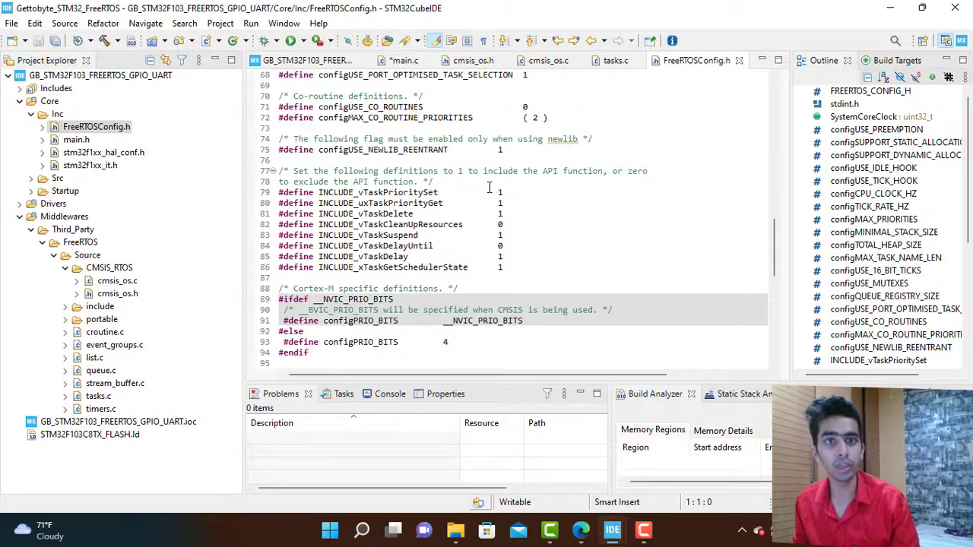
scroll(down, 3)
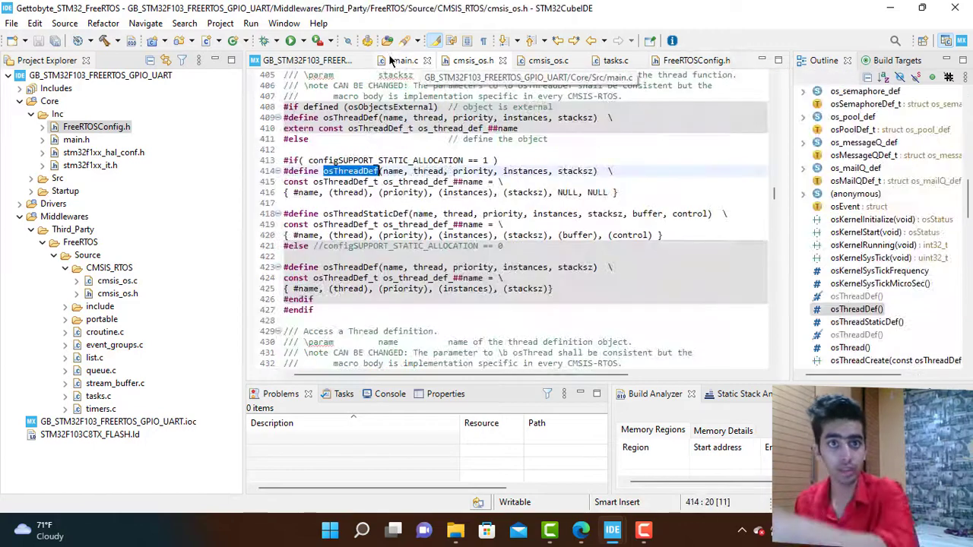
- Return to main.c and scroll down to the osThreadDef and osKernelStart code
click(403, 60)
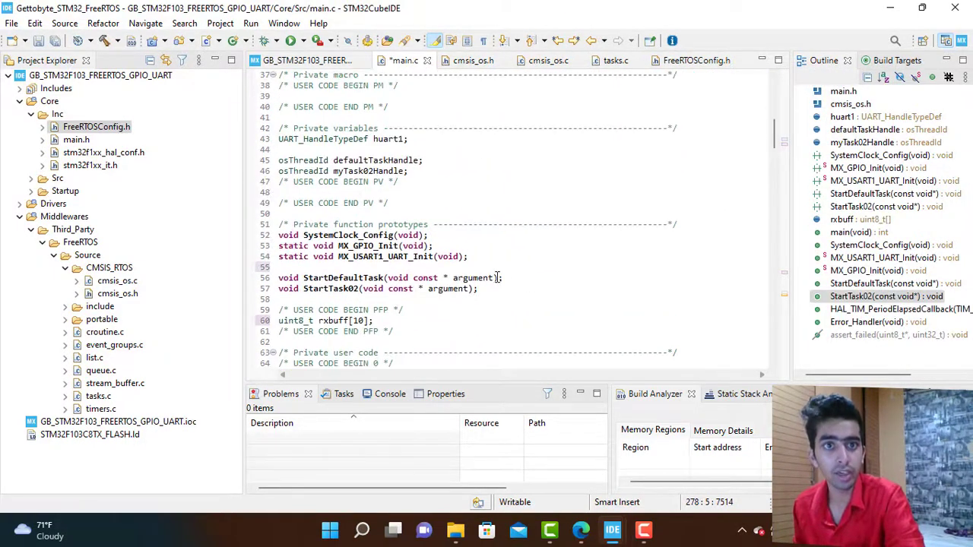
scroll(down, 3)
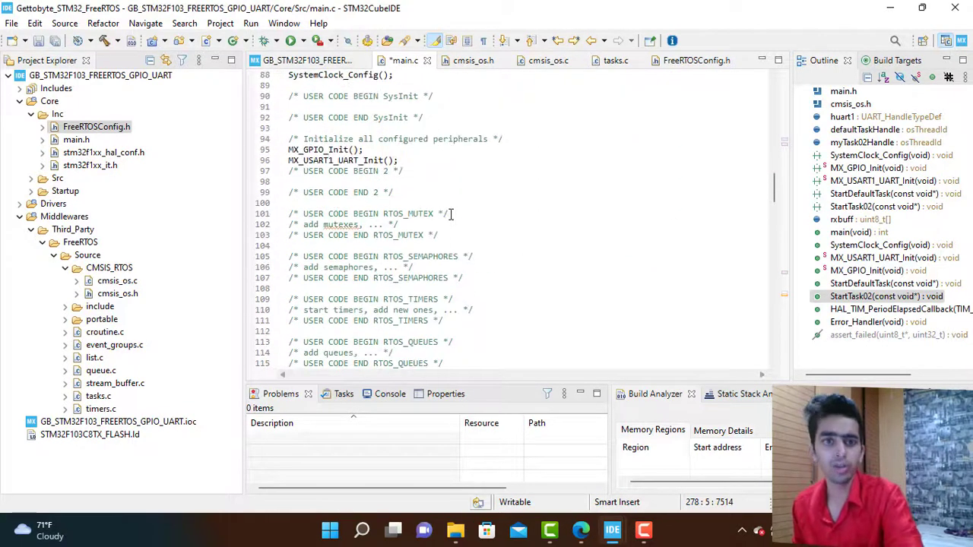
scroll(down, 3)
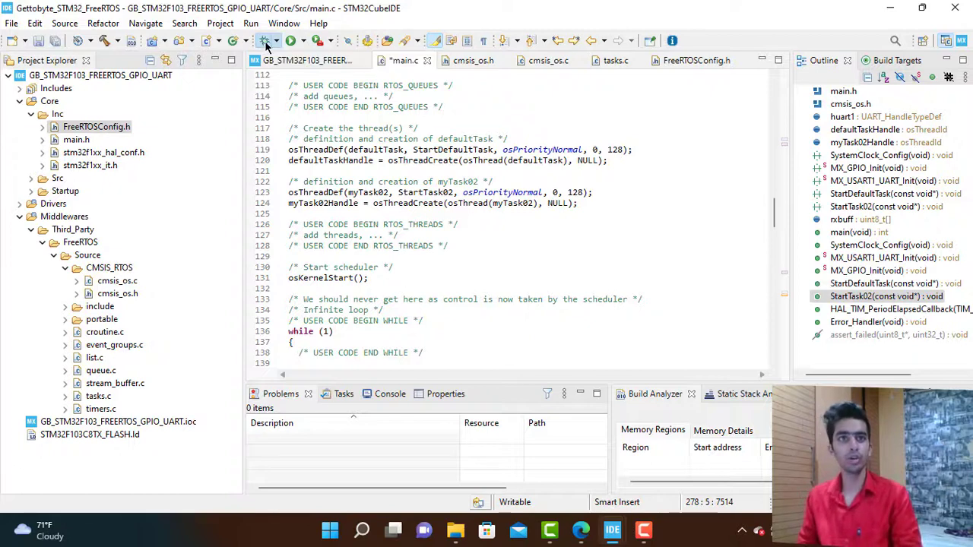
- Switch the debug configuration to ST-LINK OpenOCD with software system reset
click(267, 41)
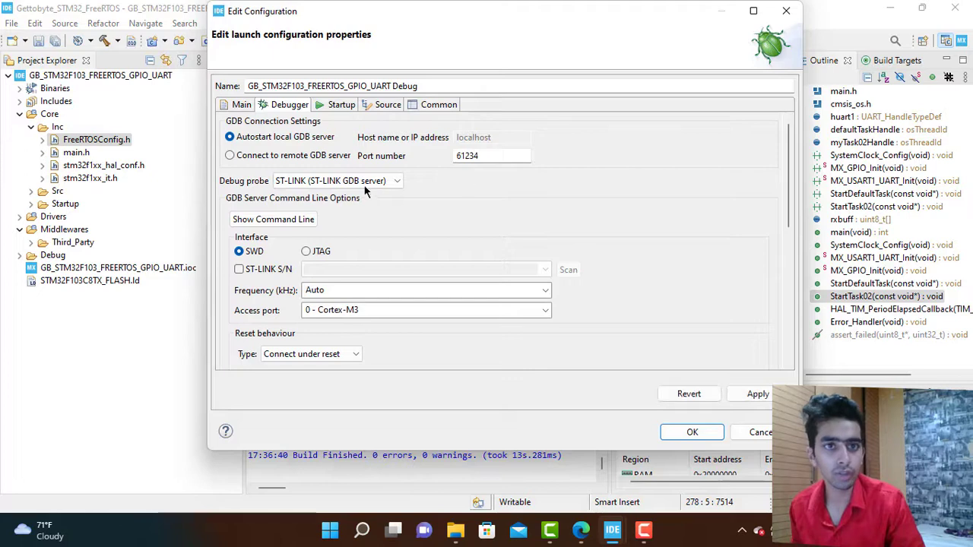
click(337, 180)
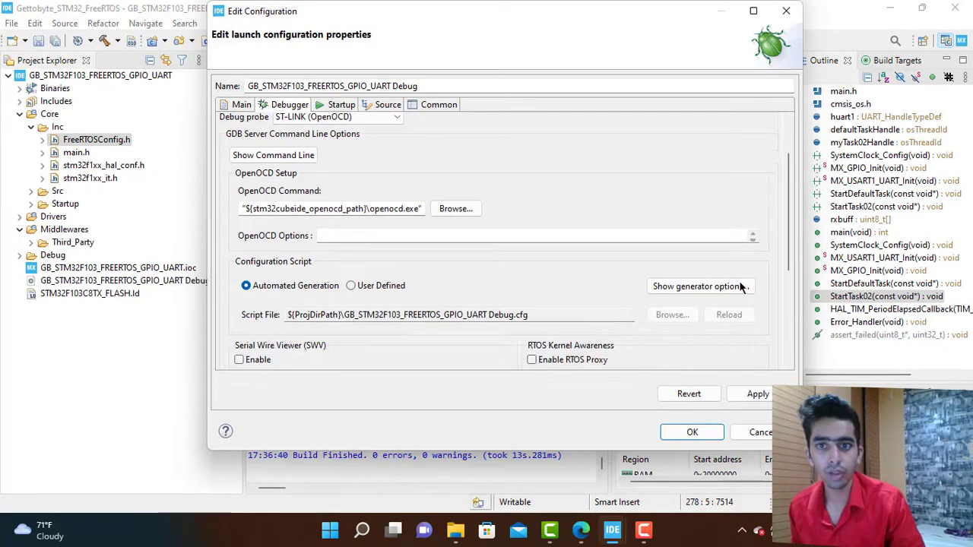
click(697, 286)
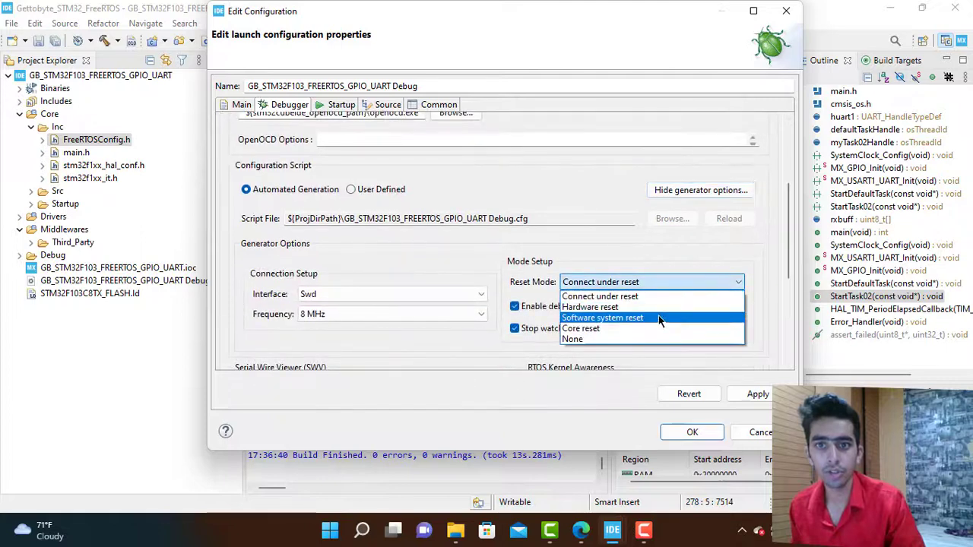
click(602, 318)
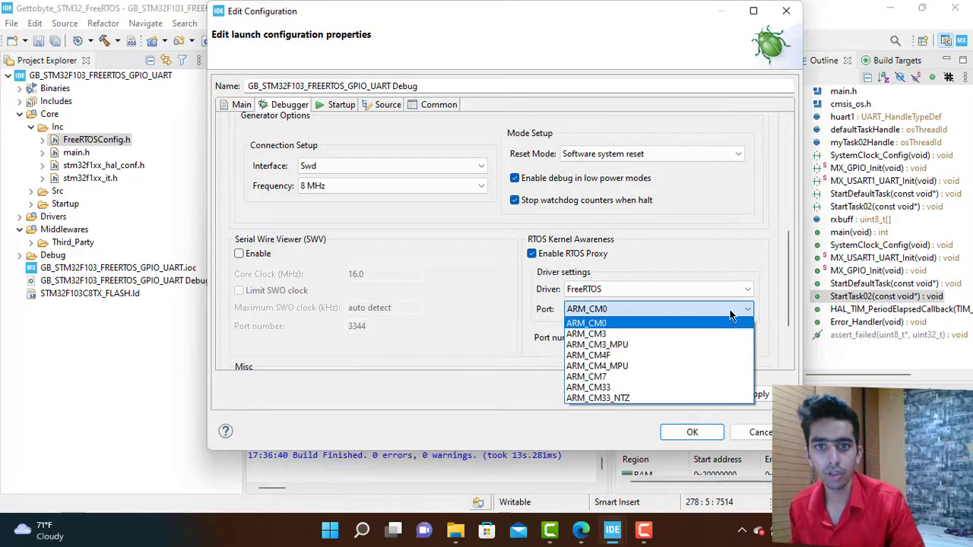
- Enable the FreeRTOS RTOS proxy on ARM_CM3 and launch debugging
click(586, 334)
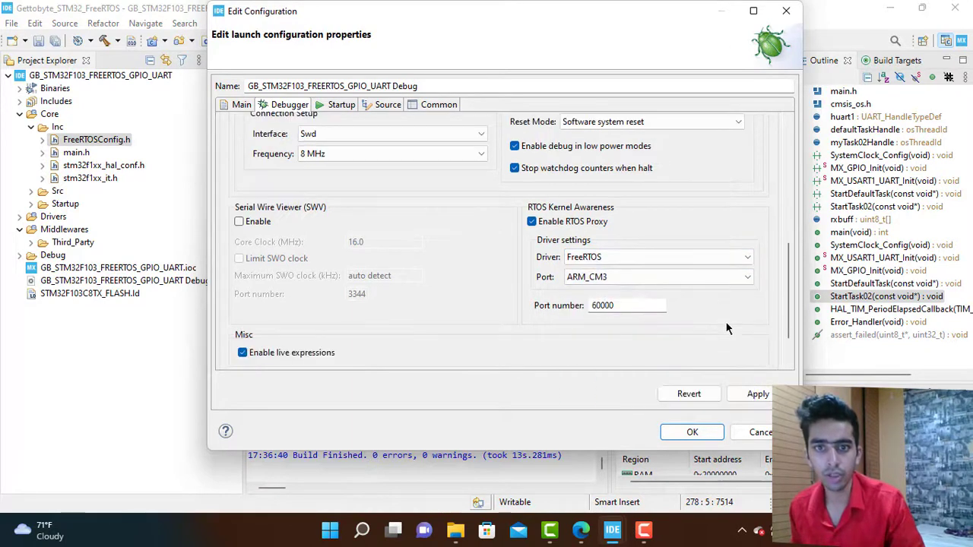
scroll(down, 3)
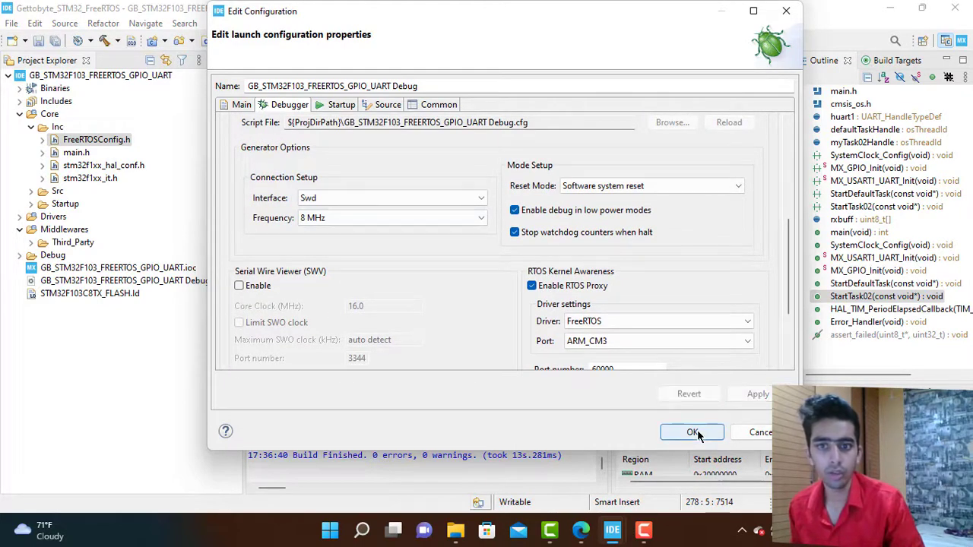
click(692, 431)
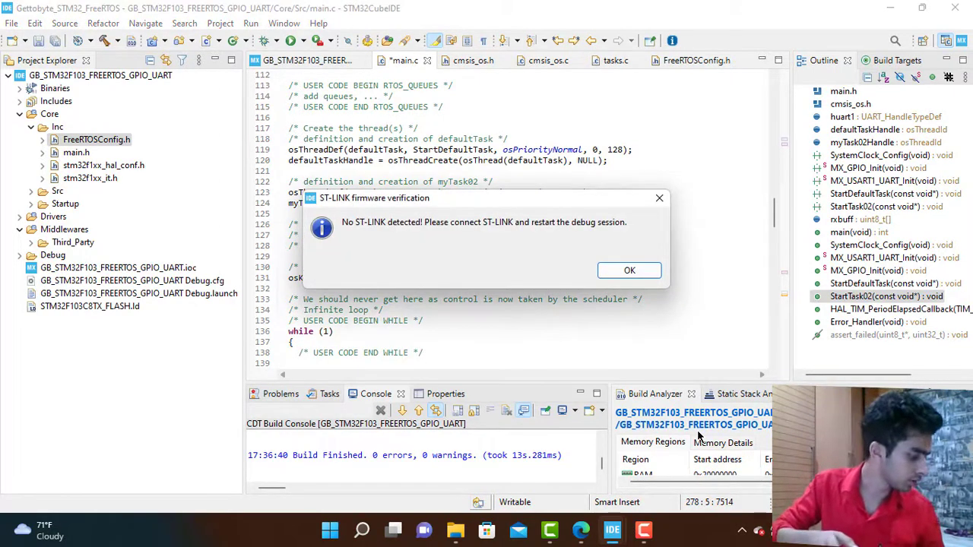
- Dismiss the no ST-LINK detected warning
click(629, 271)
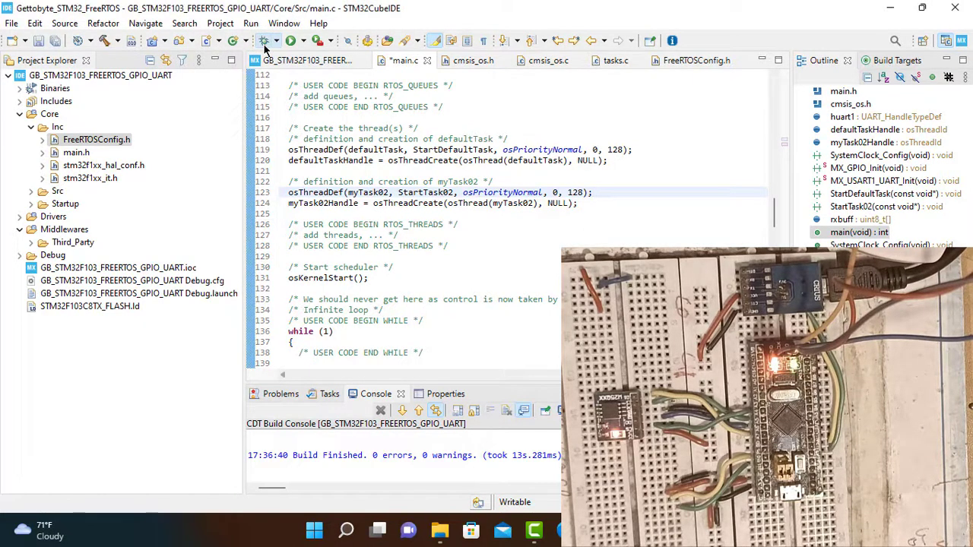
- Relaunch debugging, saving main.c, and jump to the line 280 semicolon error
click(314, 531)
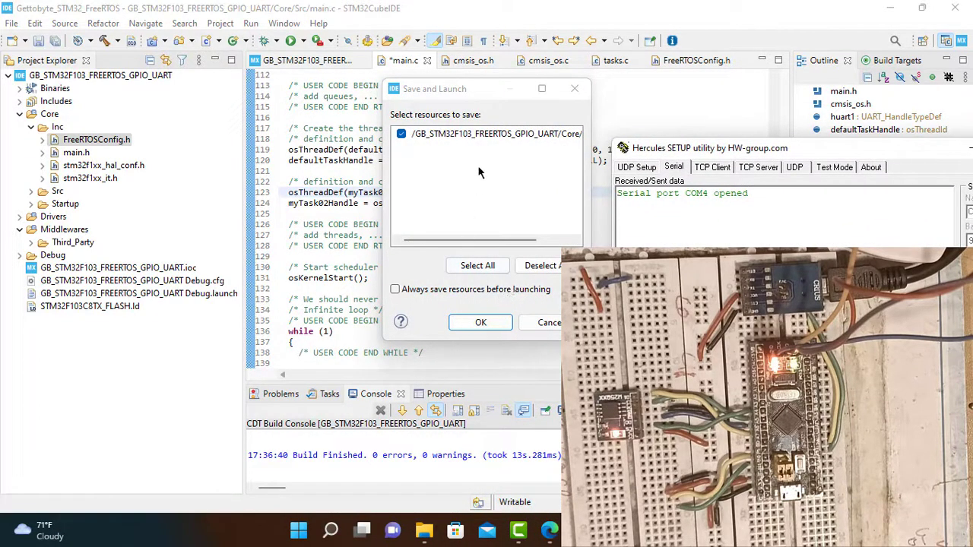
click(480, 322)
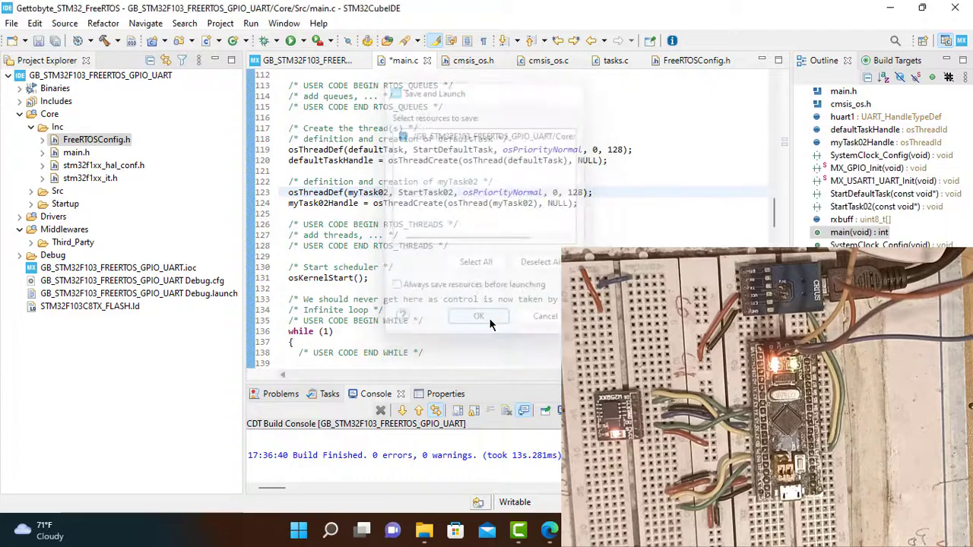
click(478, 316)
text(HAL_UART_Receive(&huart1, rxbuff,5, 10000);)
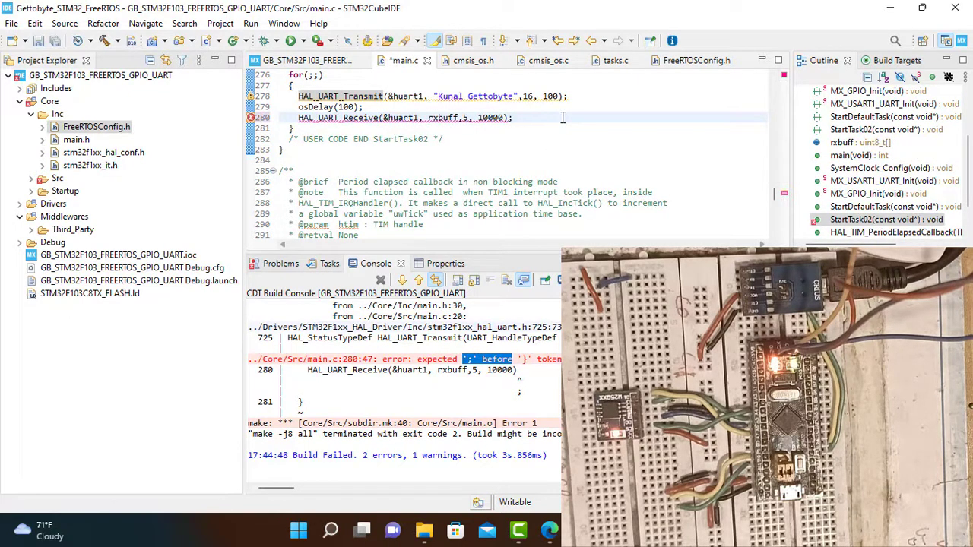
- Add osDelay(100); after the HAL_UART_Receive call on line 280
double_click(315, 107)
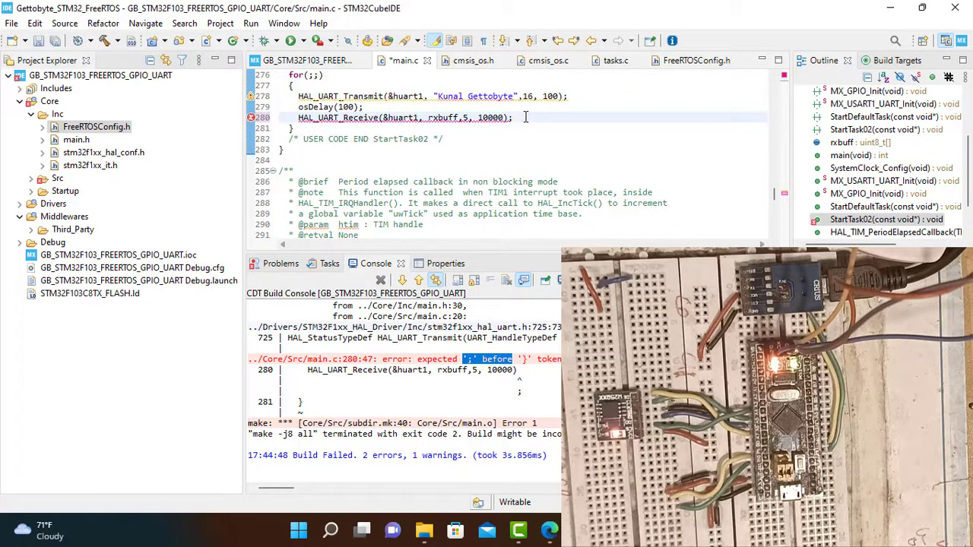
text(osDelay(100);)
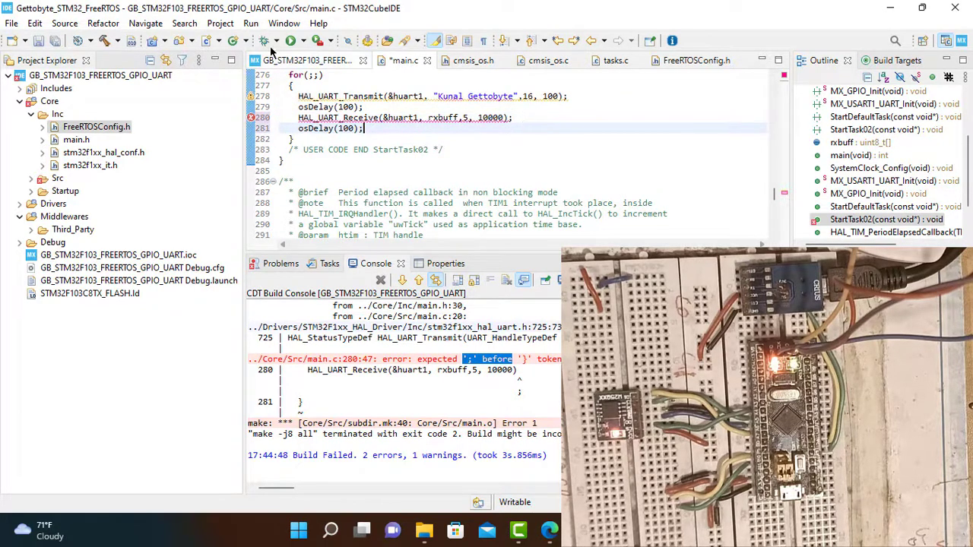
mouse_move(263, 41)
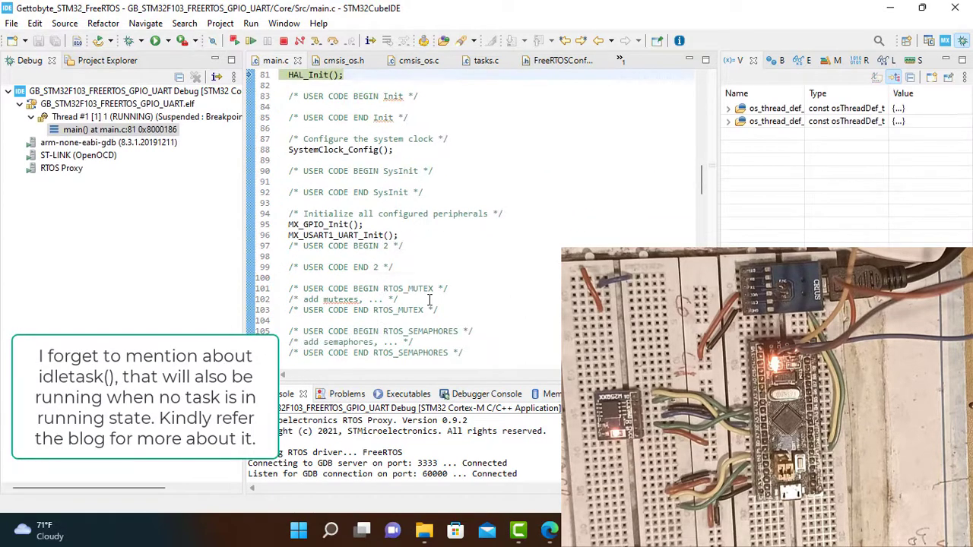
- Review the main.c tasks and resume execution so Hercules shows repeated 'Kunal Gettobyte'
scroll(down, 3)
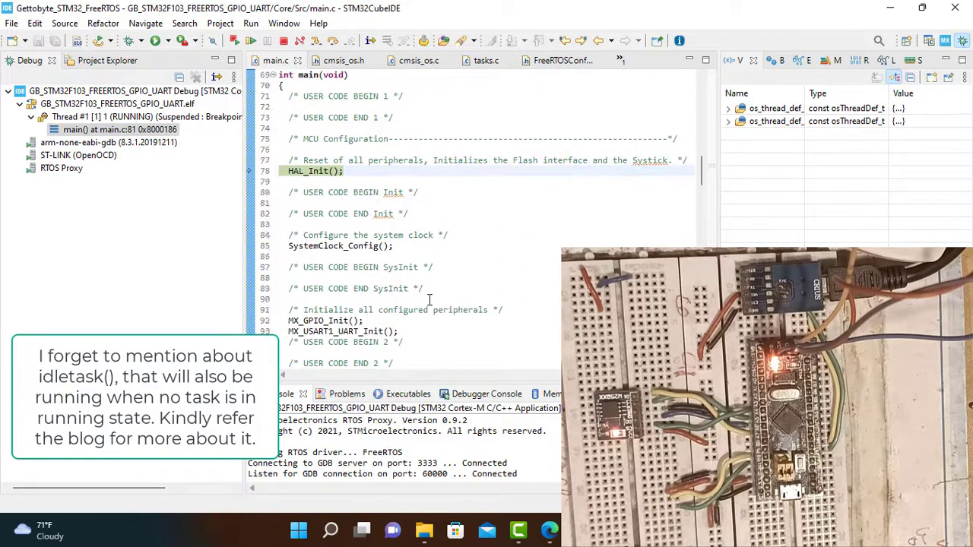
scroll(down, 3)
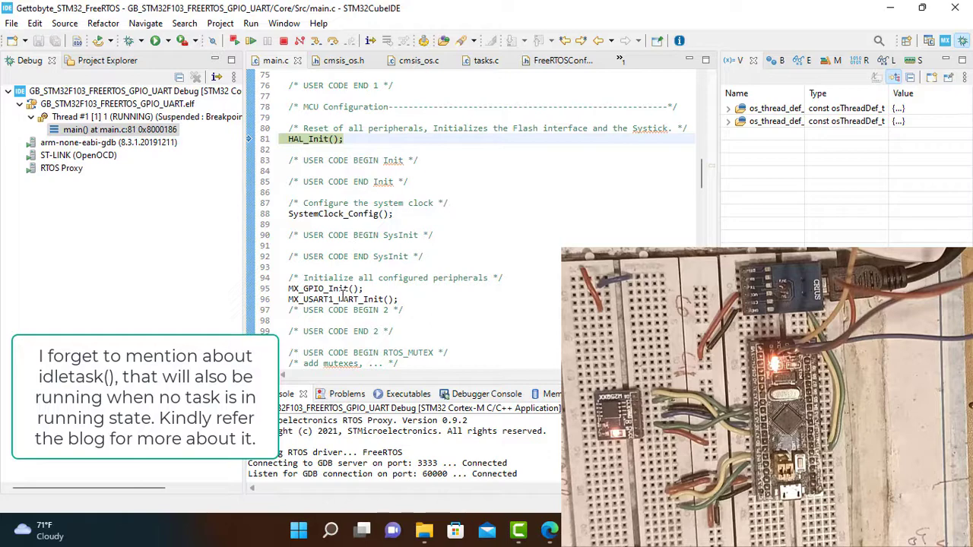
scroll(down, 3)
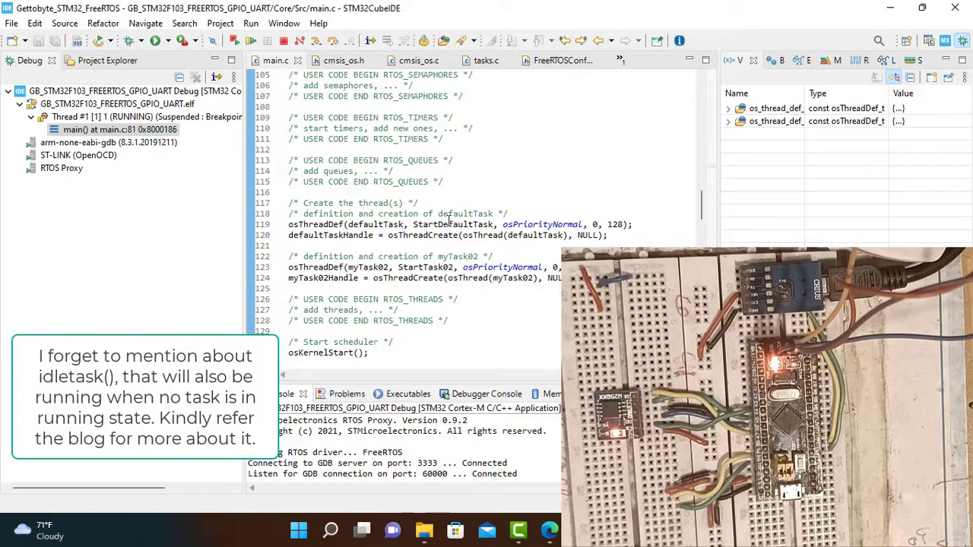
scroll(down, 3)
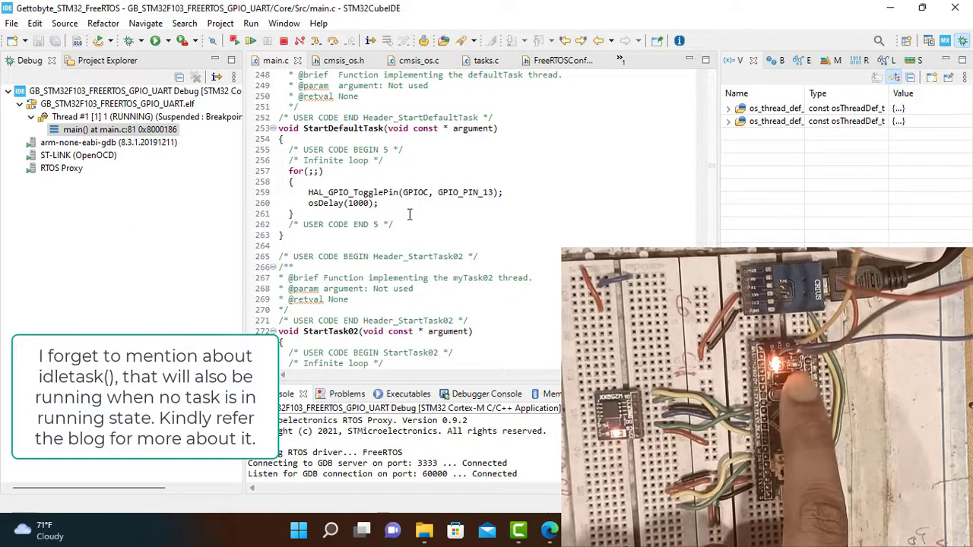
scroll(down, 3)
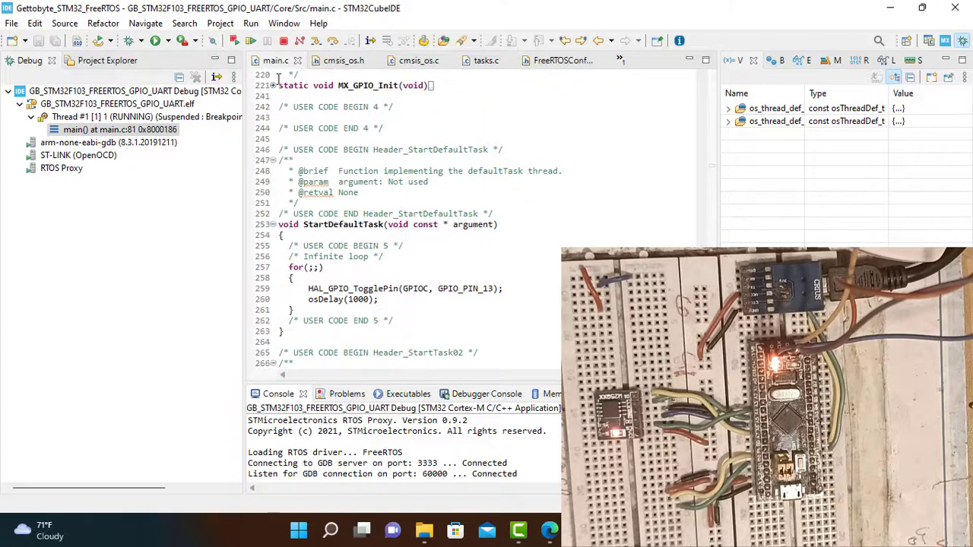
click(230, 40)
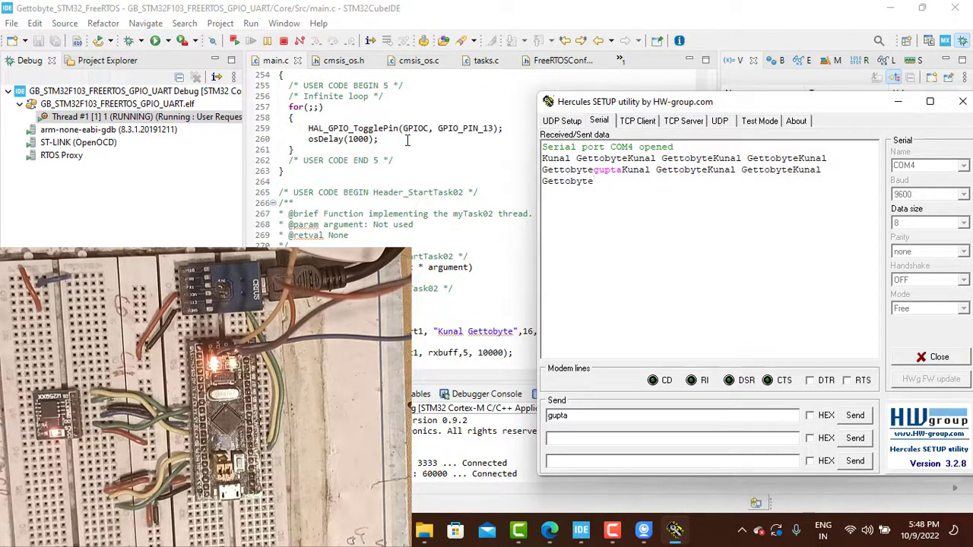
- Change the HAL_UART_Receive timeout from 10000 to 100000 and terminate debugging
scroll(down, 3)
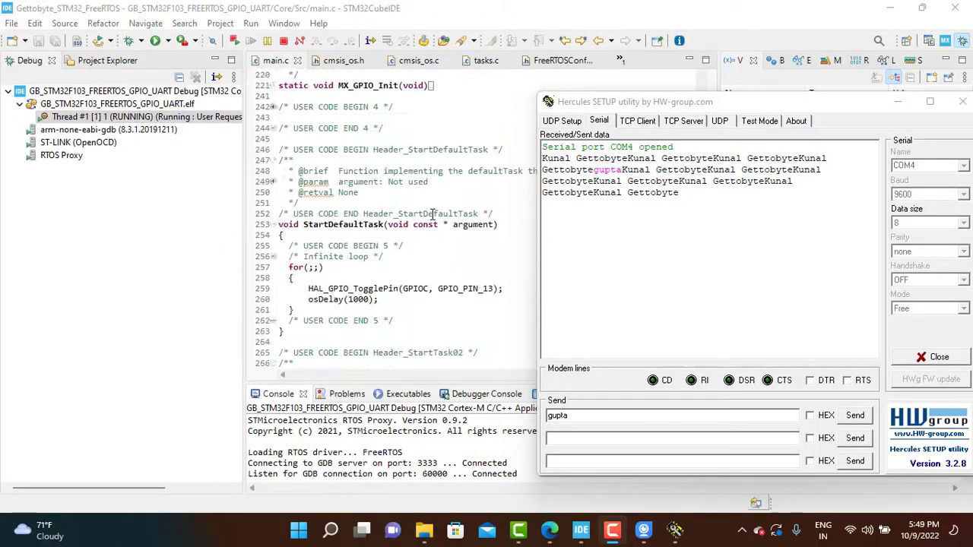
scroll(down, 3)
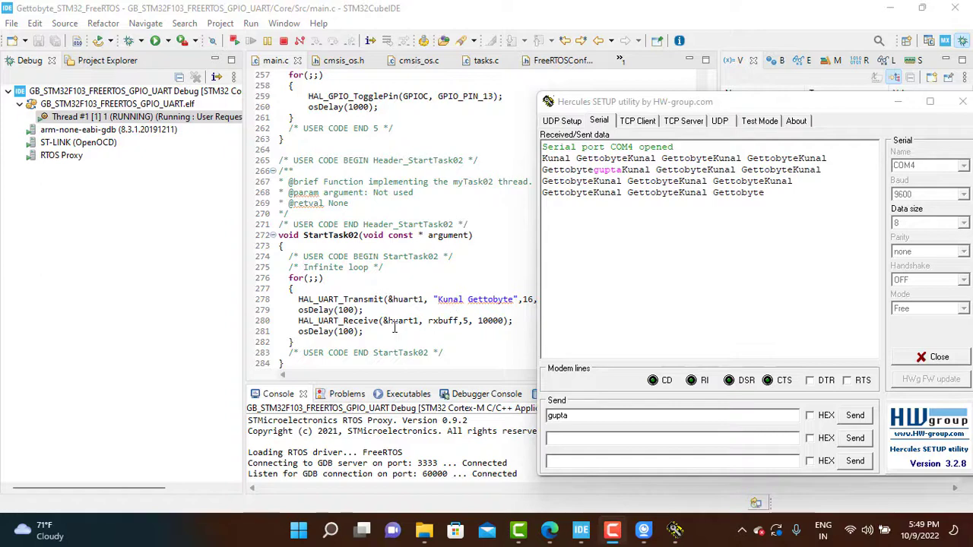
mouse_move(498, 303)
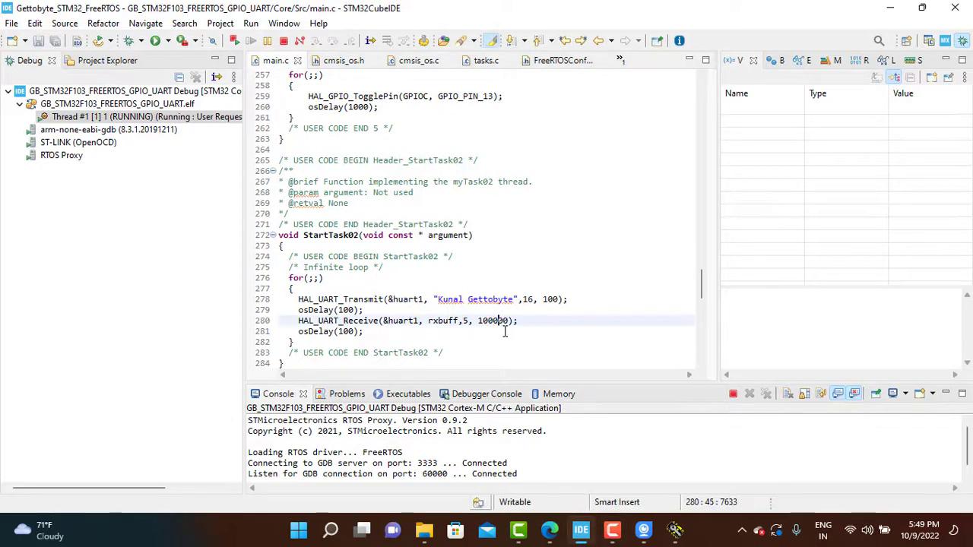
text(00)
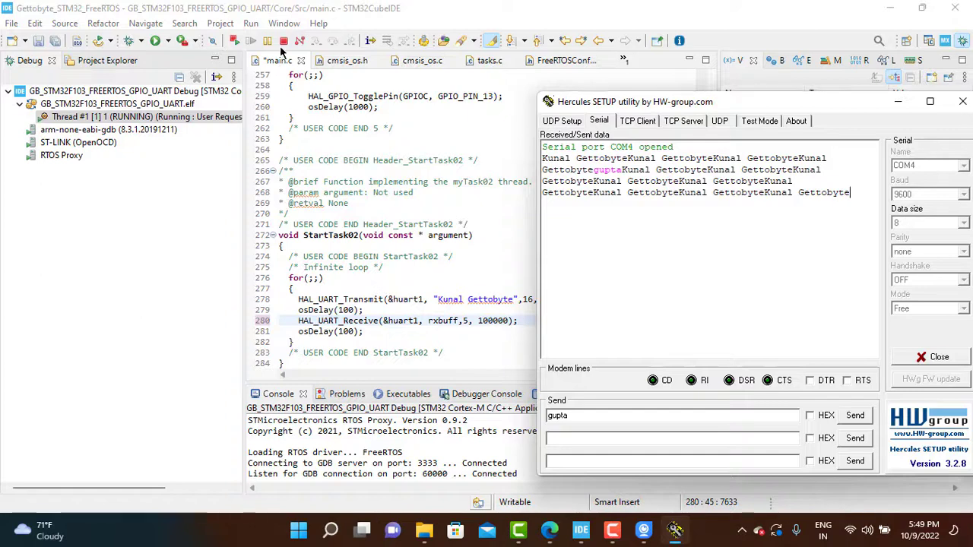
click(939, 357)
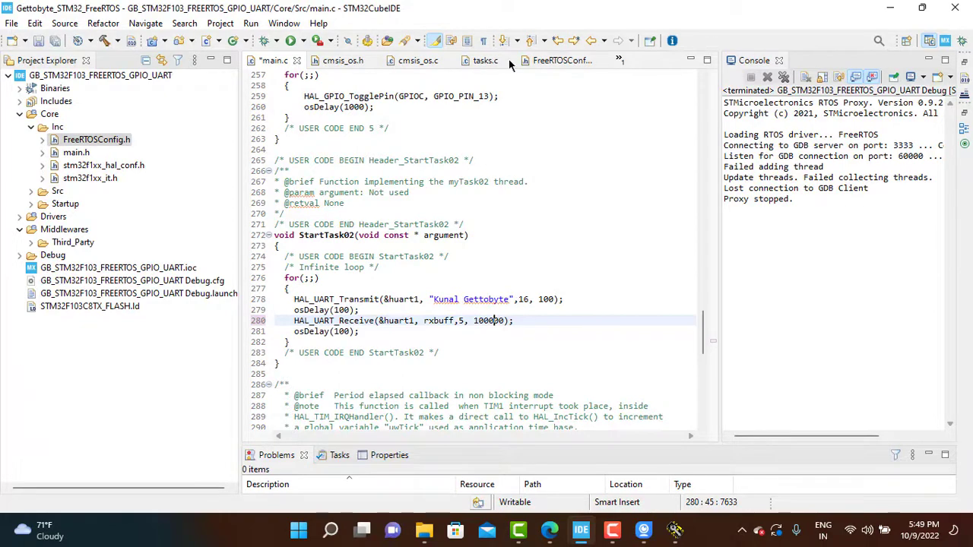
- Scroll through FreeRTOS tasks.c to view its task lists and priority macros
click(486, 60)
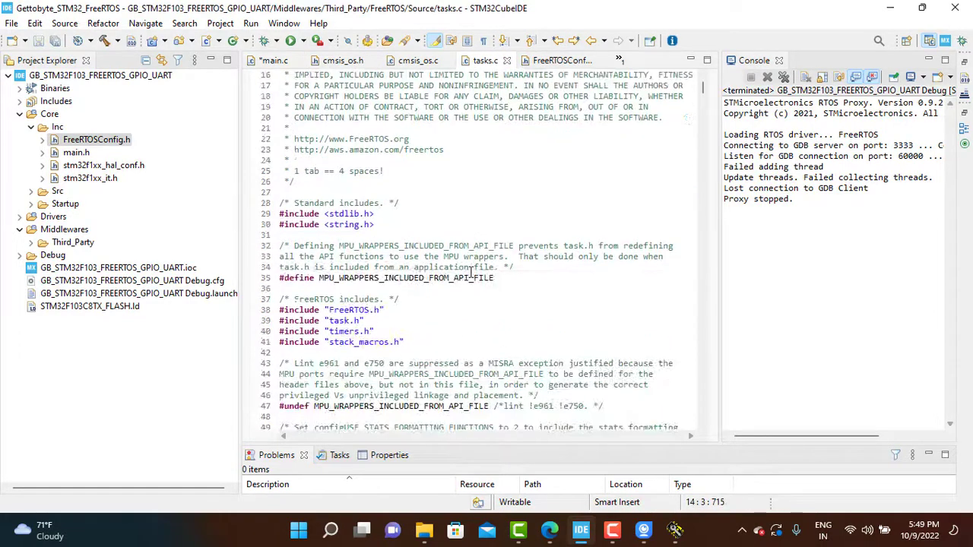
scroll(down, 3)
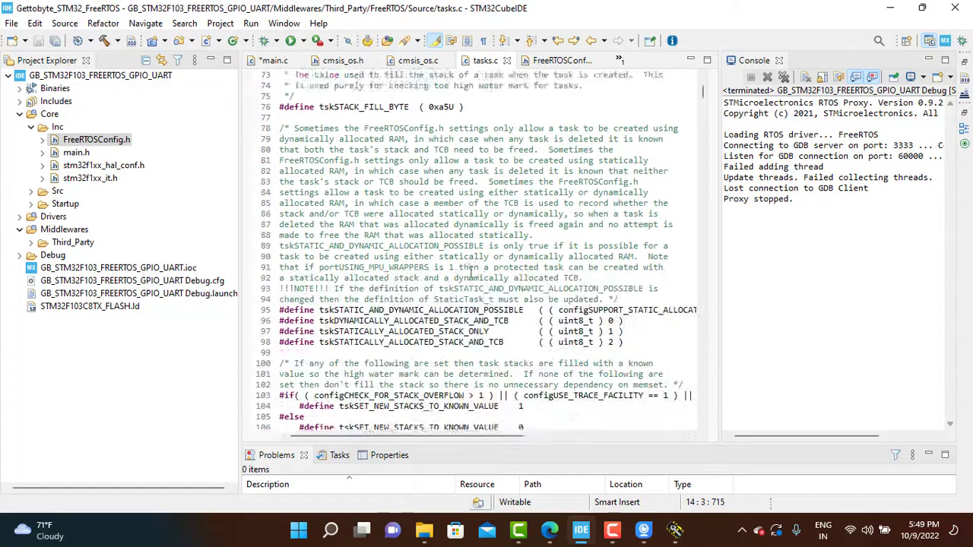
scroll(down, 3)
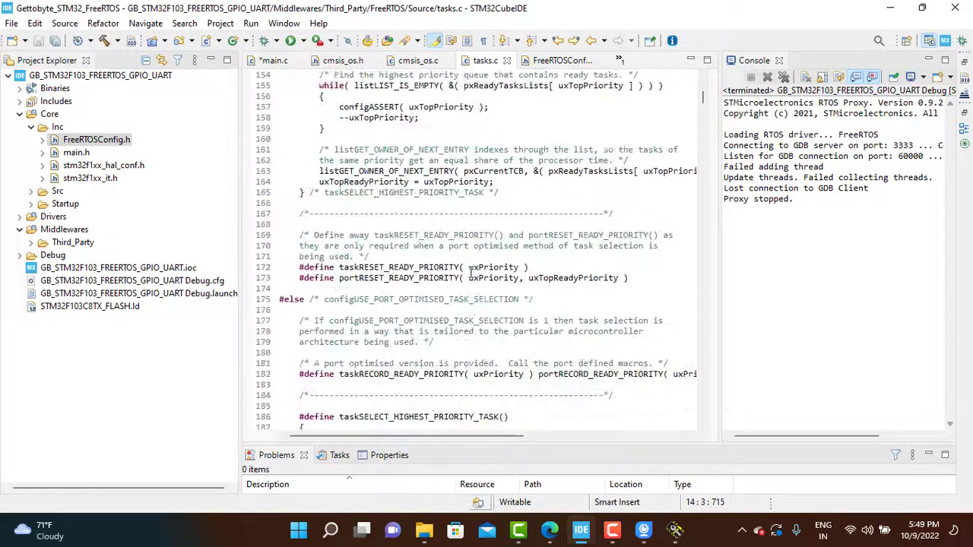
scroll(down, 3)
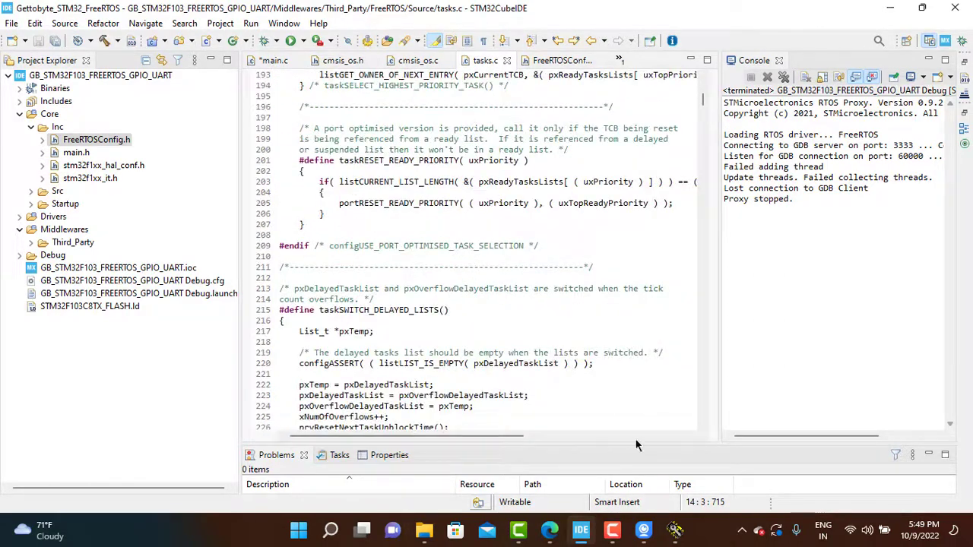